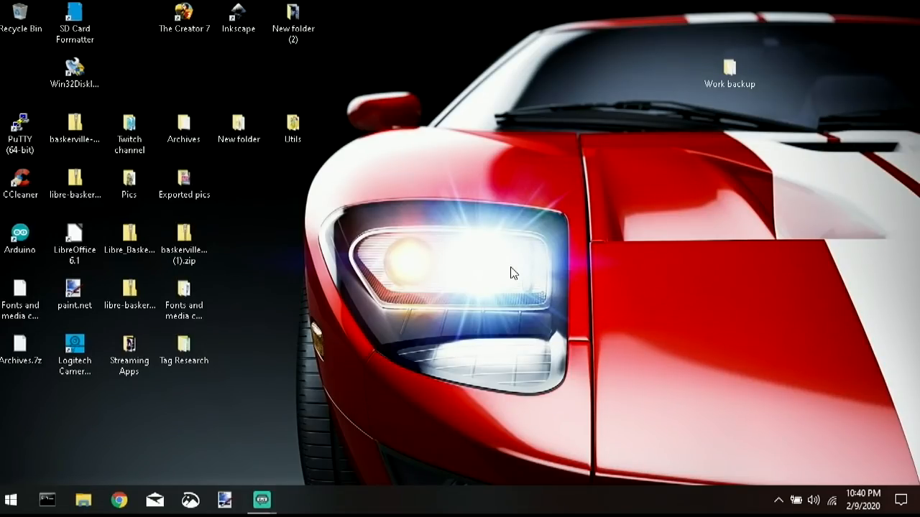
Step: Move the SD Card Formatter shortcut from the top of the desktop toward its centre
left_click(75, 17)
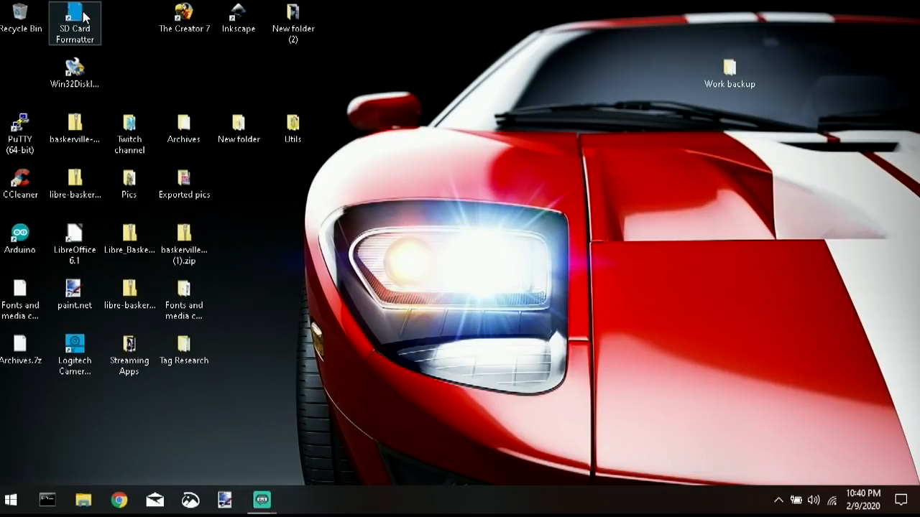
left_click_drag(75, 23, 457, 298)
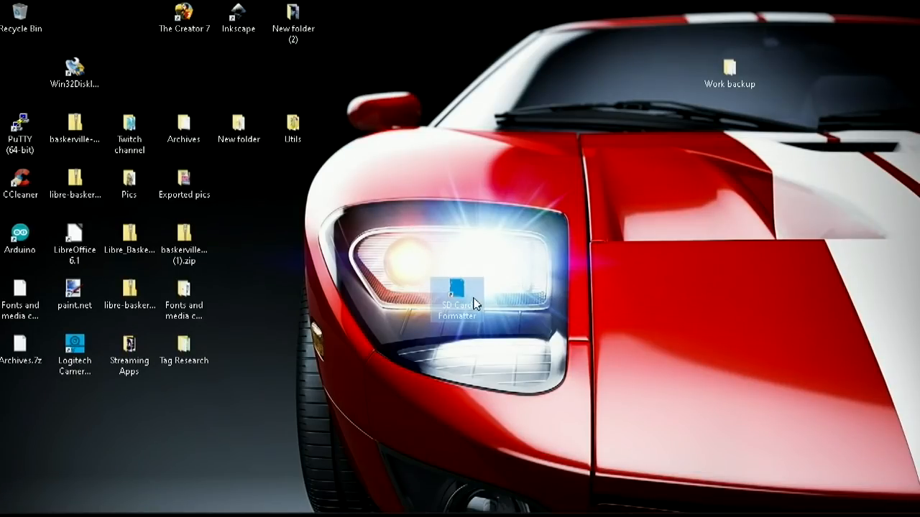
left_click_drag(456, 294, 510, 137)
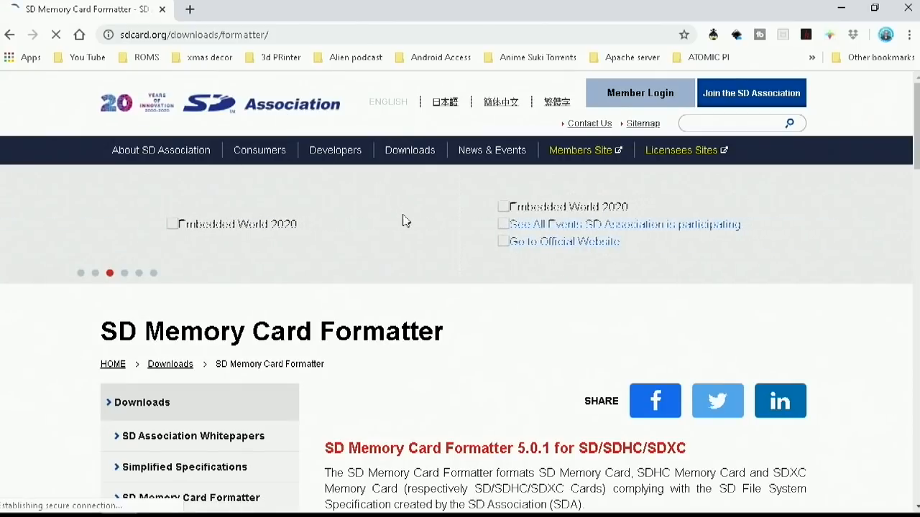
Step: Choose the Windows version of SD Memory Card Formatter and reach its licence agreement for download
scroll("down", 3)
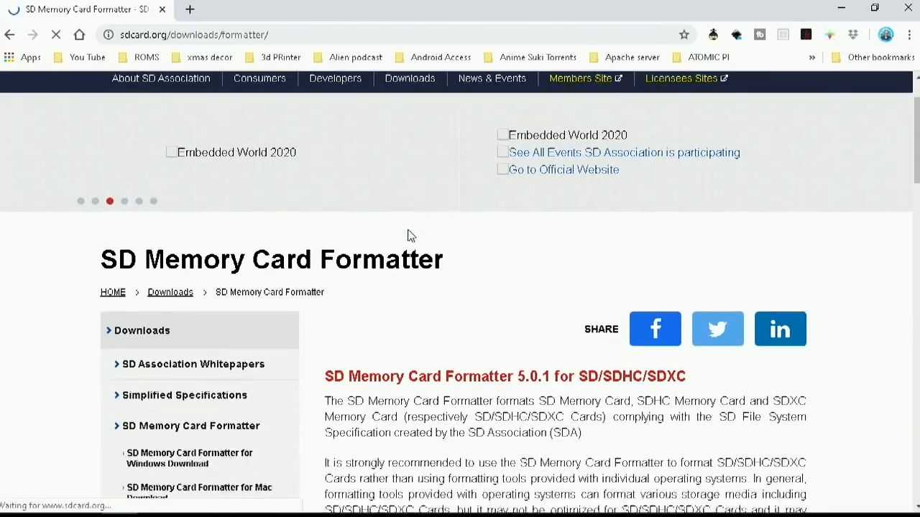
scroll("down", 3)
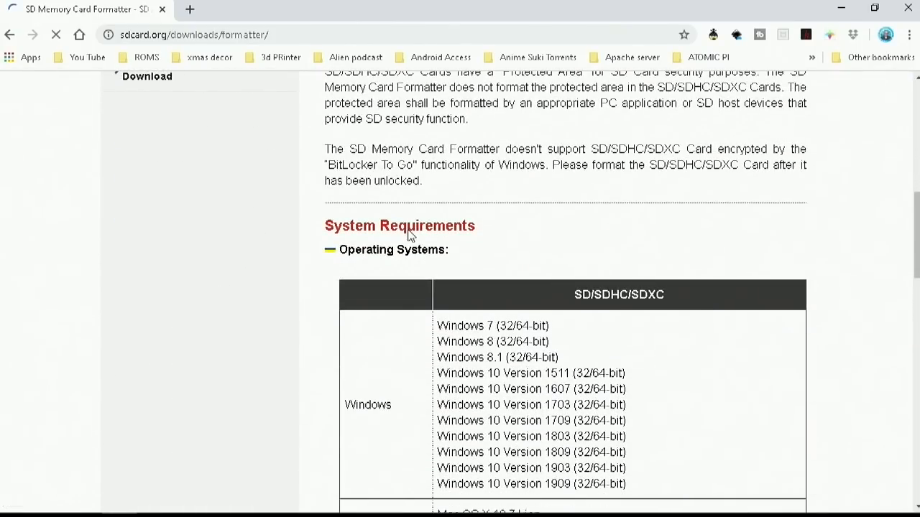
scroll("down", 3)
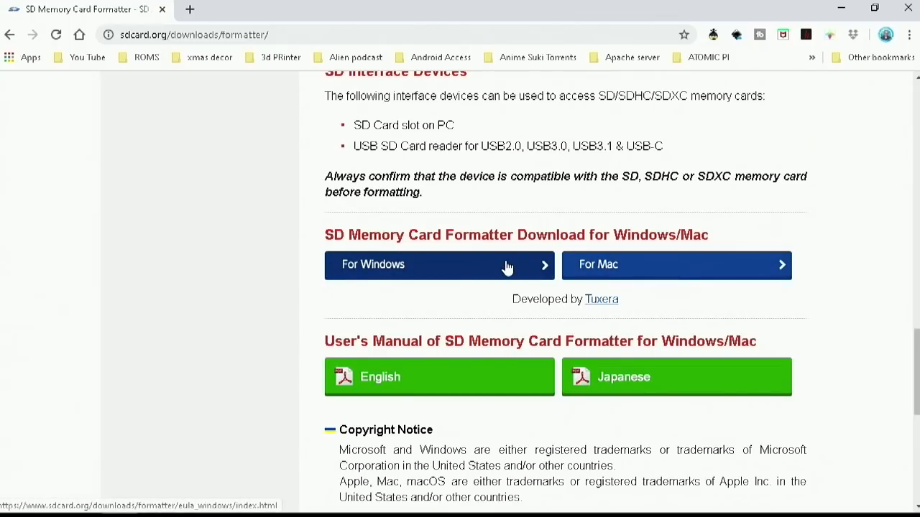
left_click(440, 265)
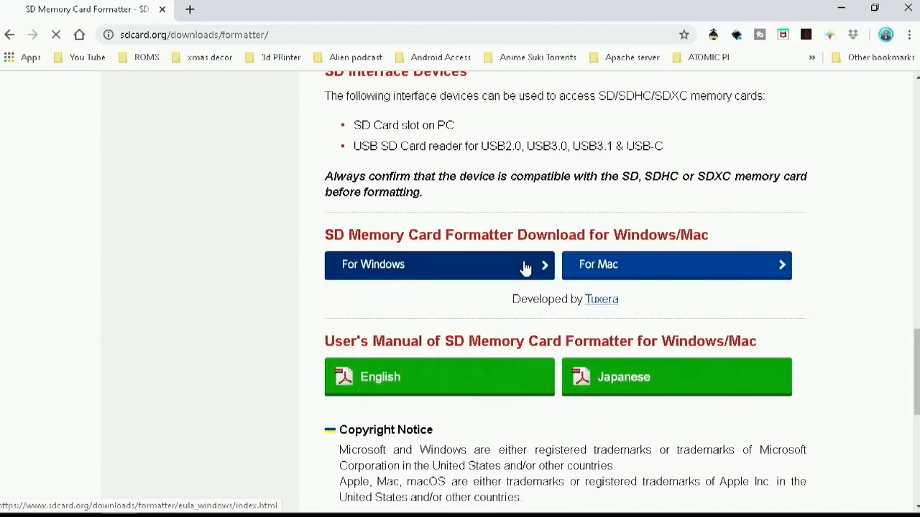
left_click(440, 264)
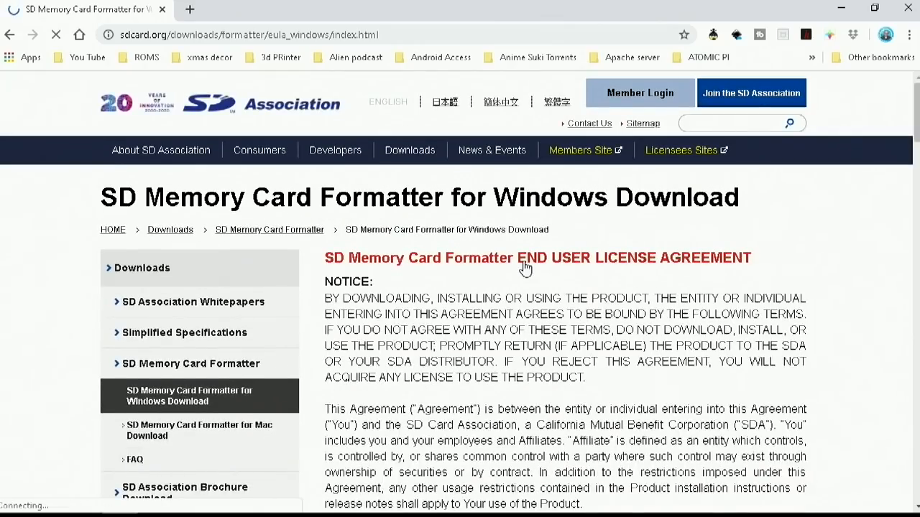
scroll("down", 3)
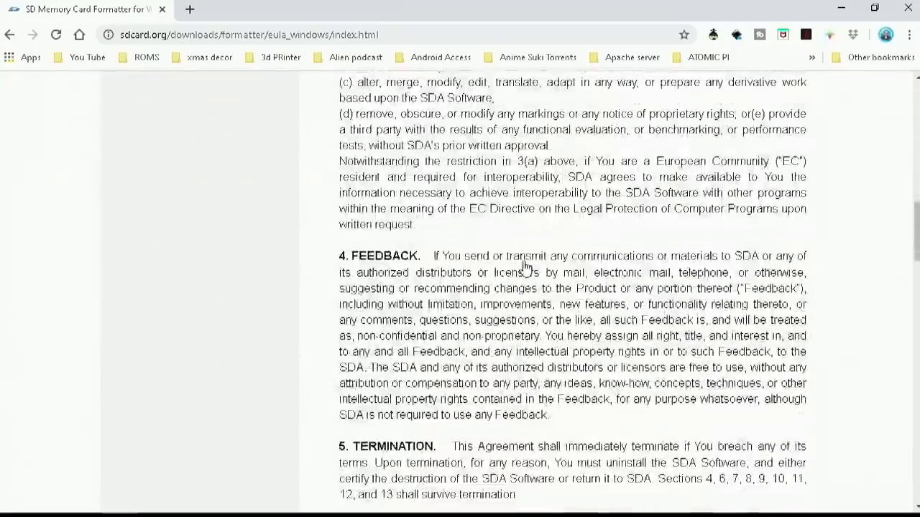
scroll("down", 3)
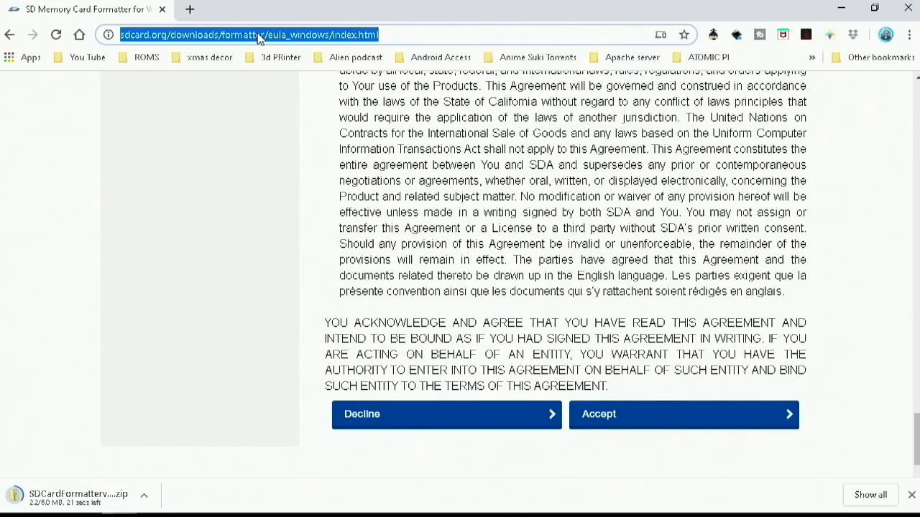
Step: Go to balena.io/etcher and bring the Download for Windows button into view
type("ena.io/etcher/")
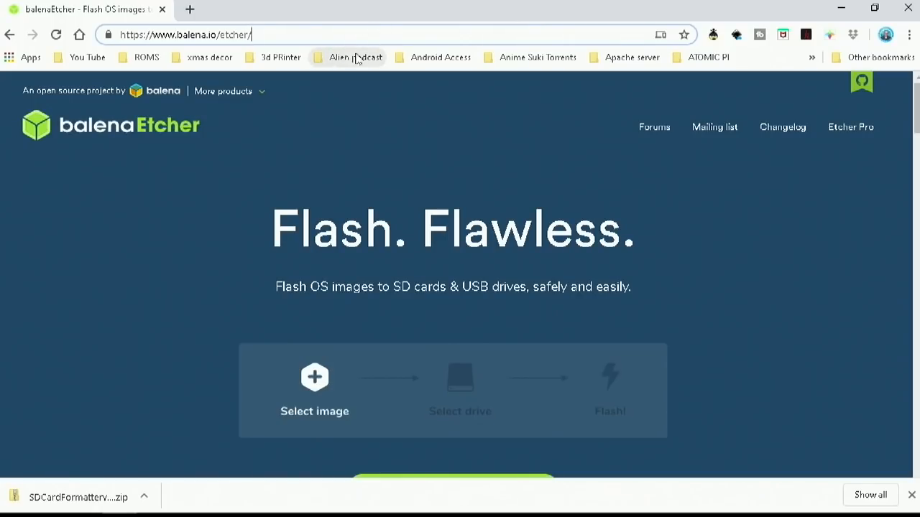
mouse_move(112, 129)
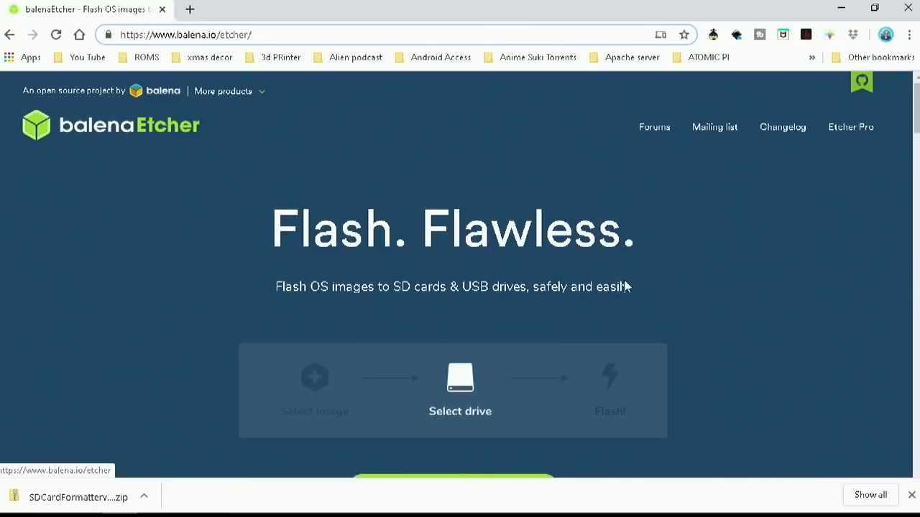
scroll("down", 3)
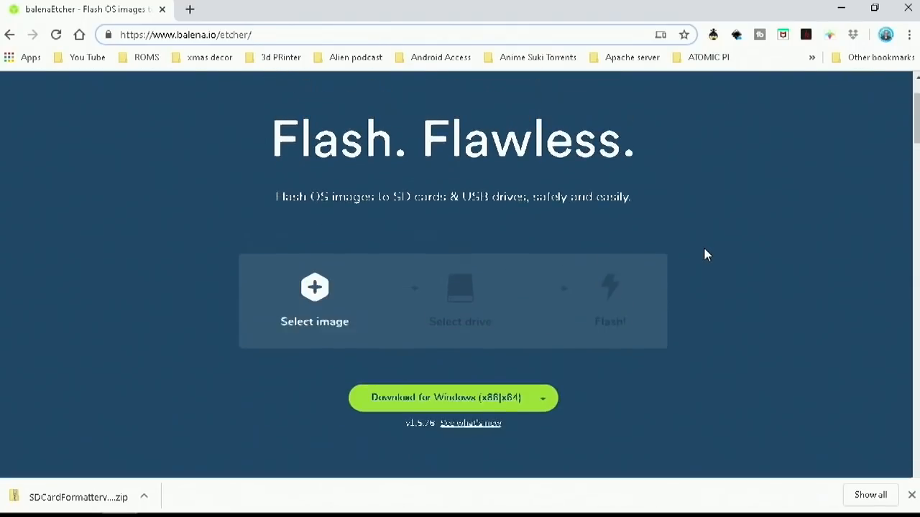
scroll("up", 3)
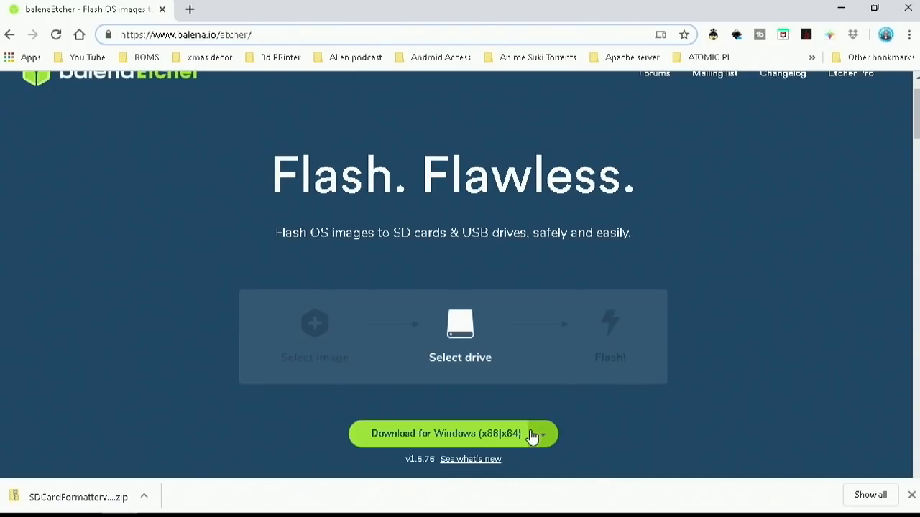
scroll("up", 3)
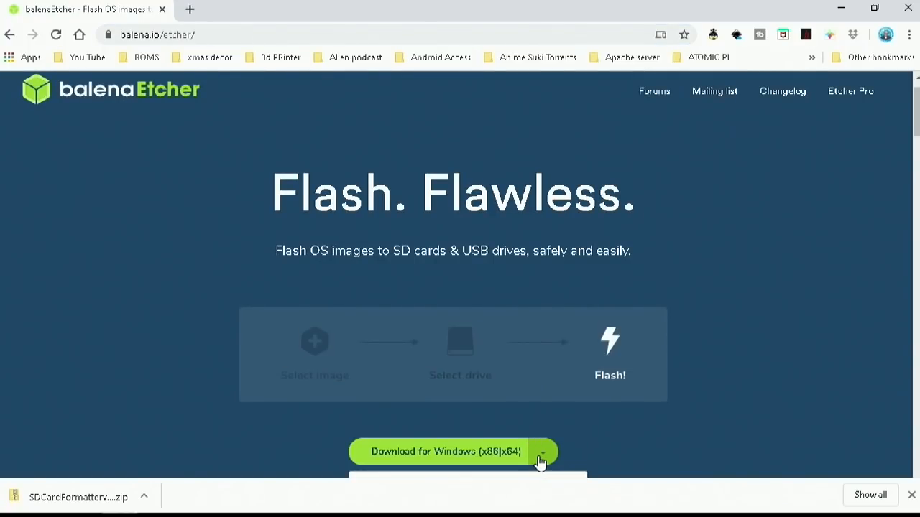
left_click(543, 452)
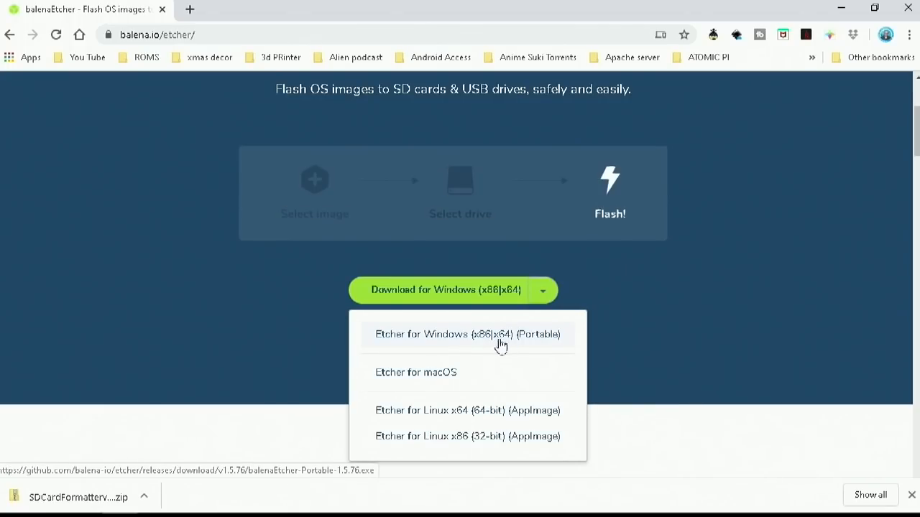
mouse_move(395, 339)
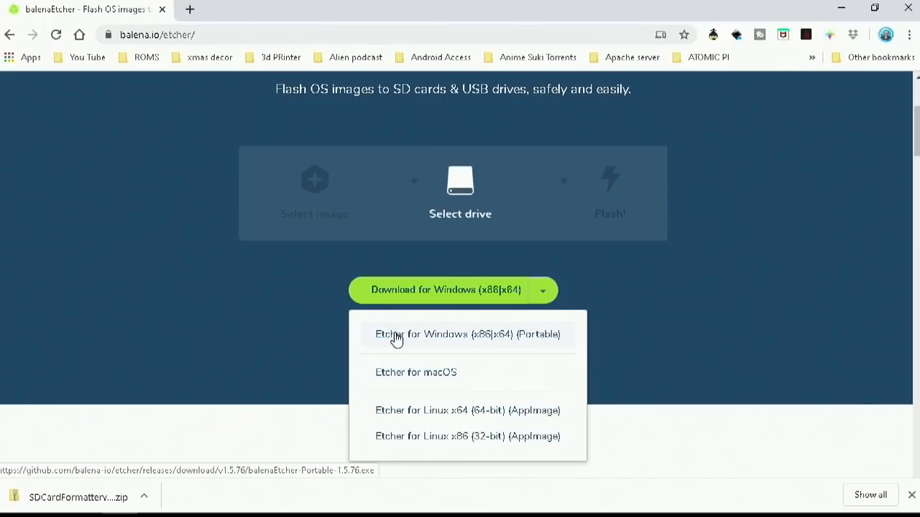
mouse_move(405, 379)
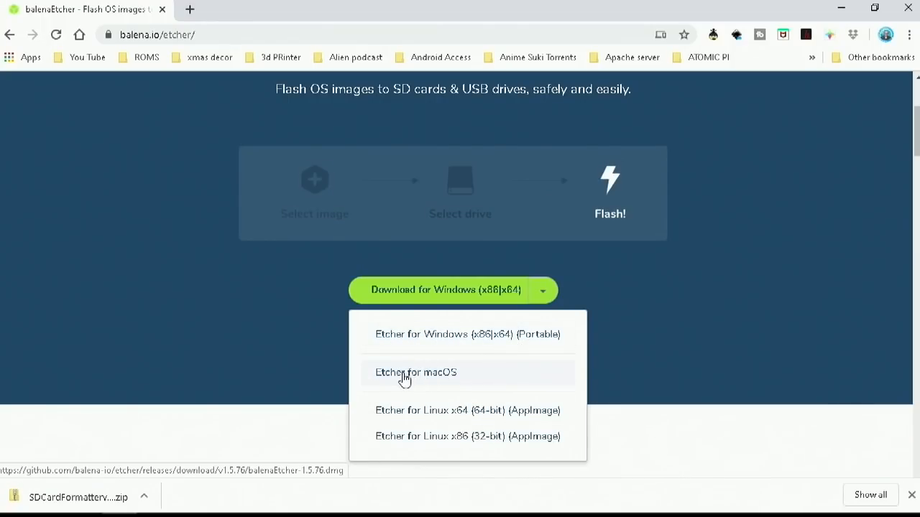
mouse_move(481, 379)
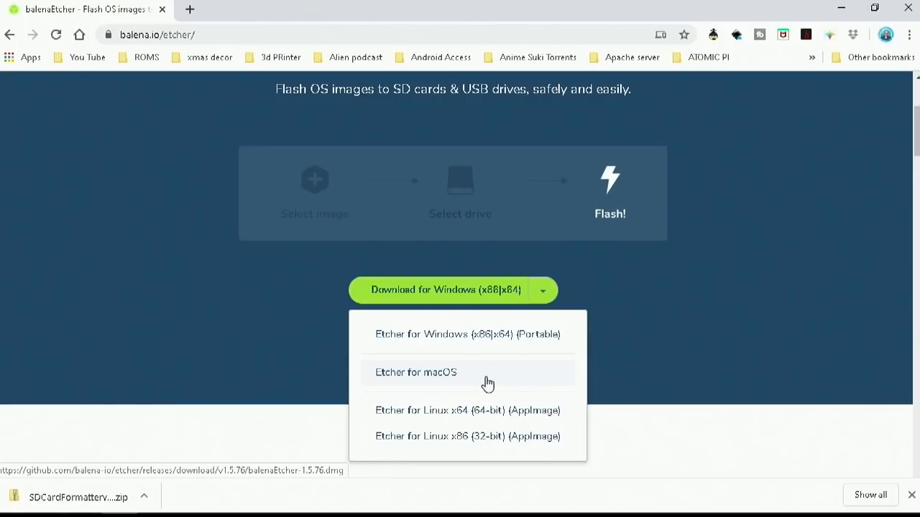
mouse_move(481, 423)
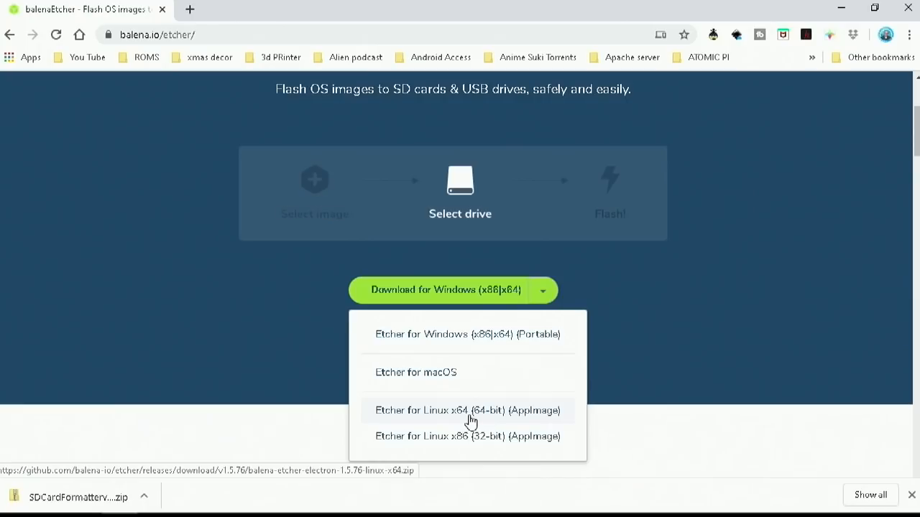
mouse_move(505, 424)
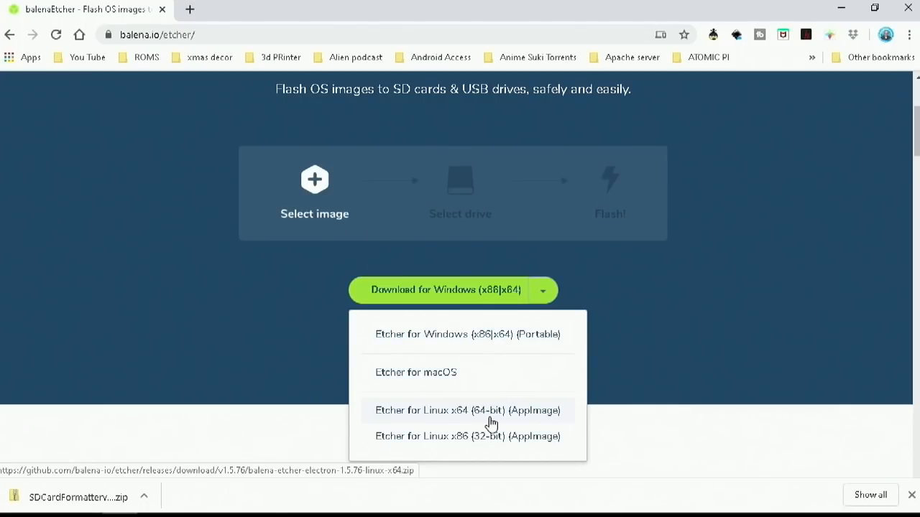
mouse_move(799, 322)
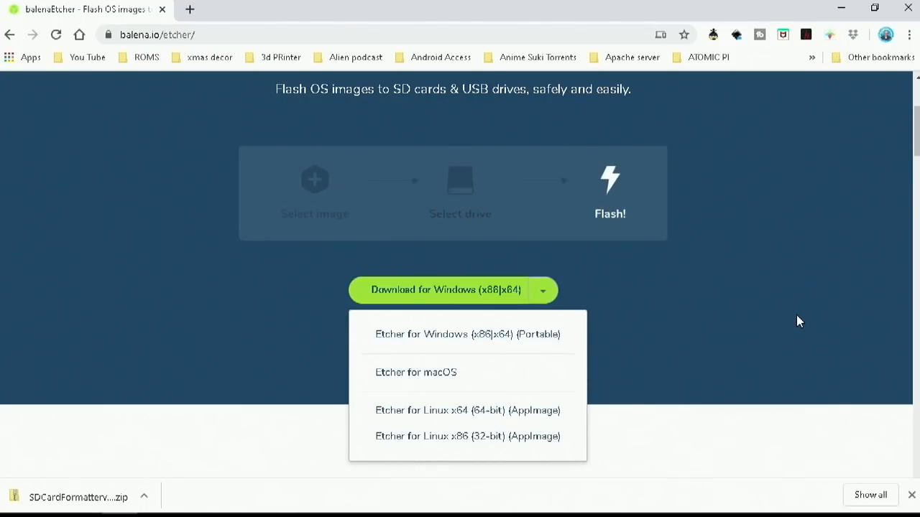
left_click(544, 291)
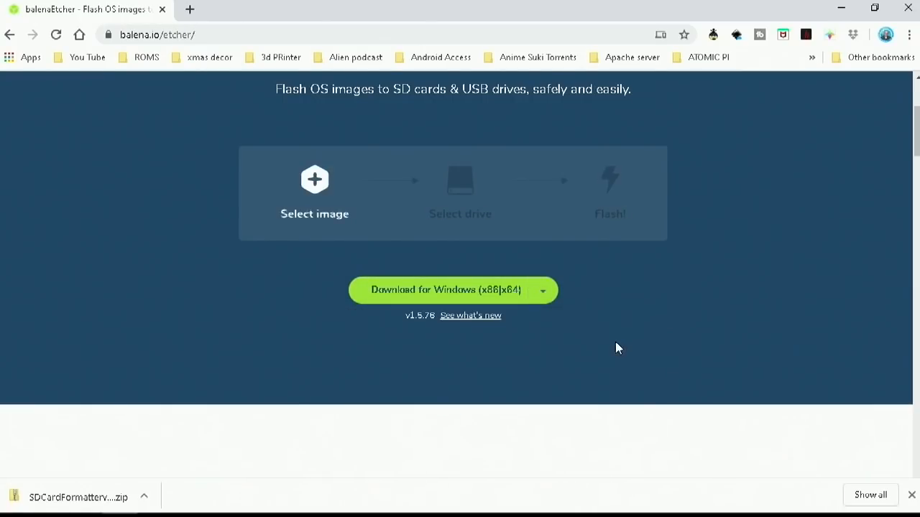
left_click(447, 290)
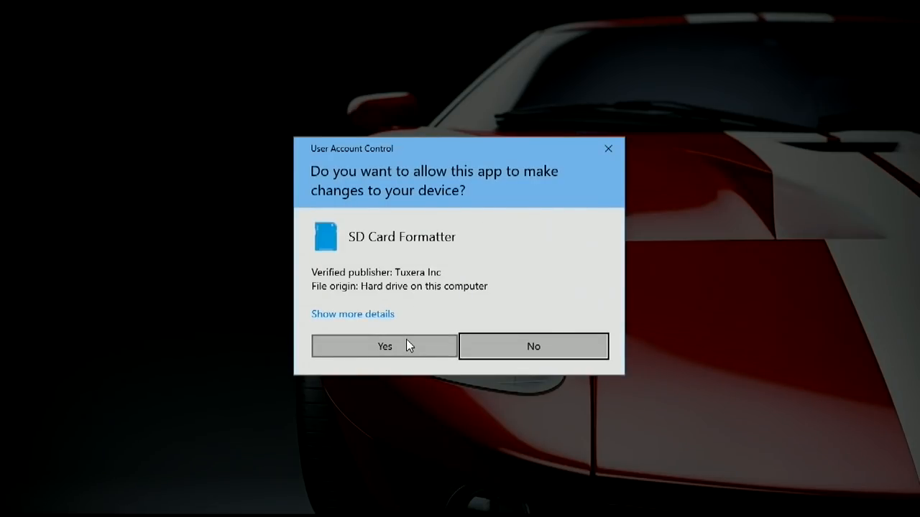
Step: Launch SD Card Formatter, accepting the permission prompt, to look for the USB drive
left_click(384, 345)
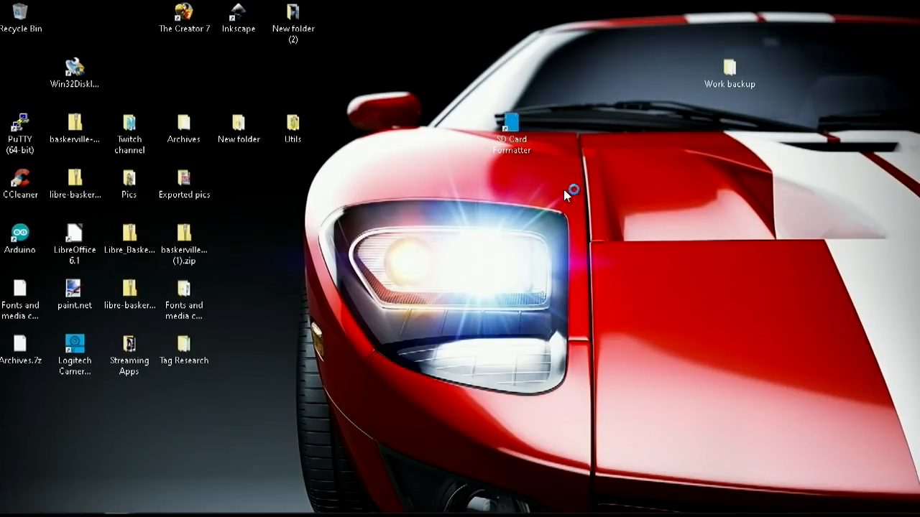
mouse_move(588, 194)
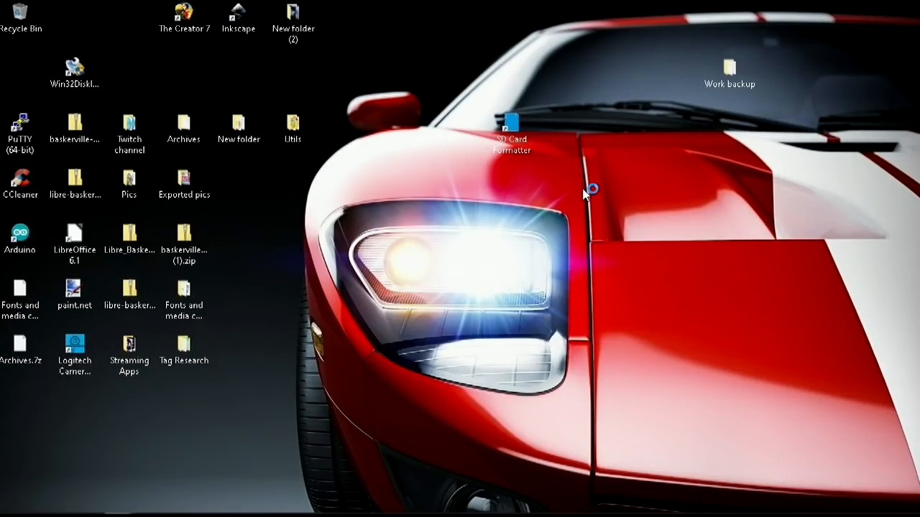
double_click(512, 129)
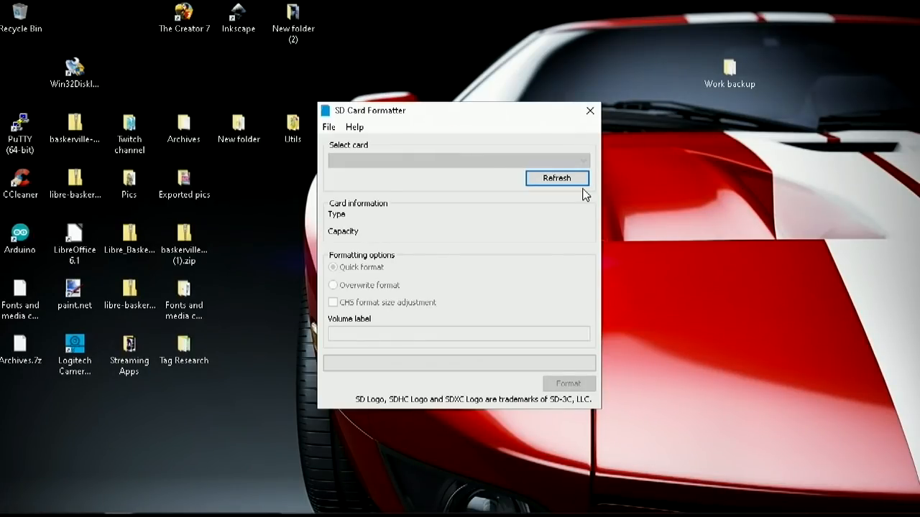
mouse_move(388, 194)
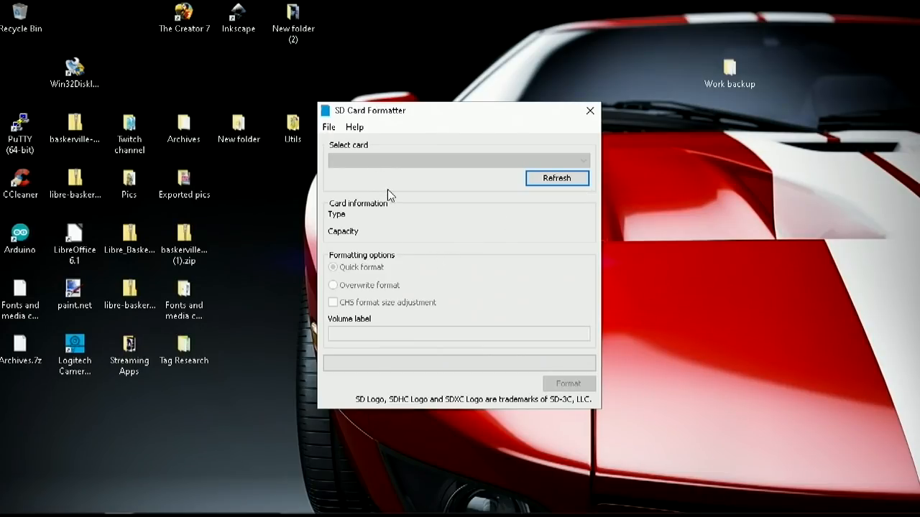
mouse_move(486, 122)
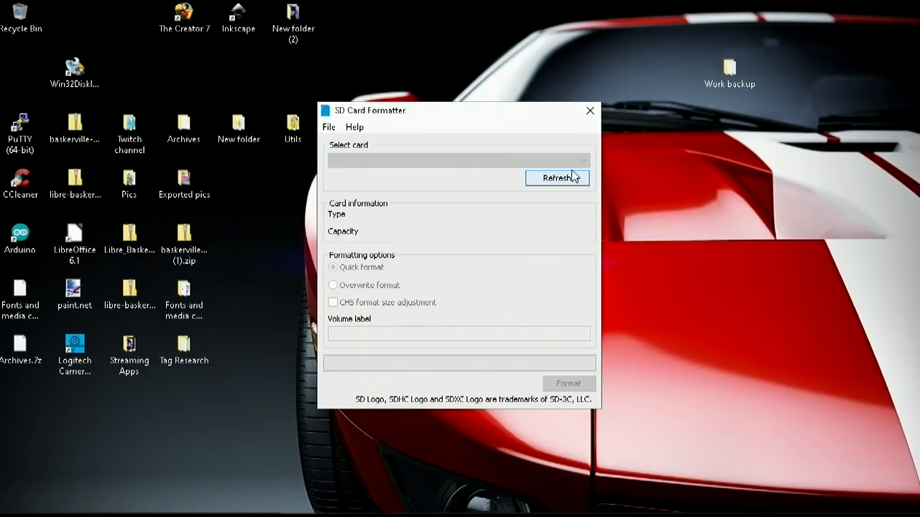
mouse_move(333, 276)
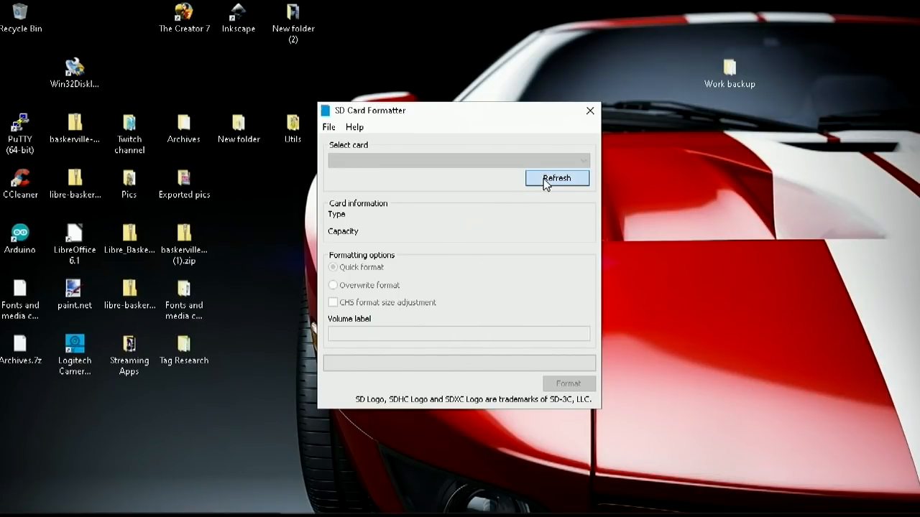
mouse_move(506, 397)
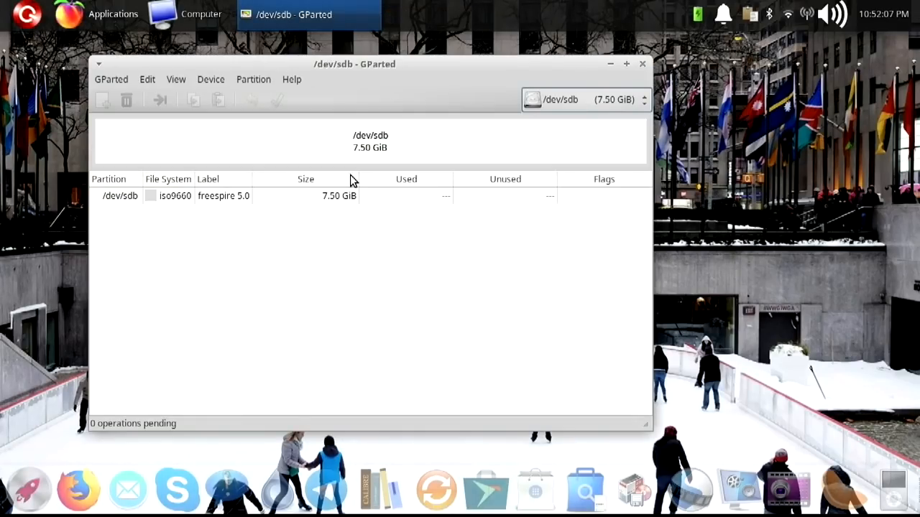
mouse_move(138, 234)
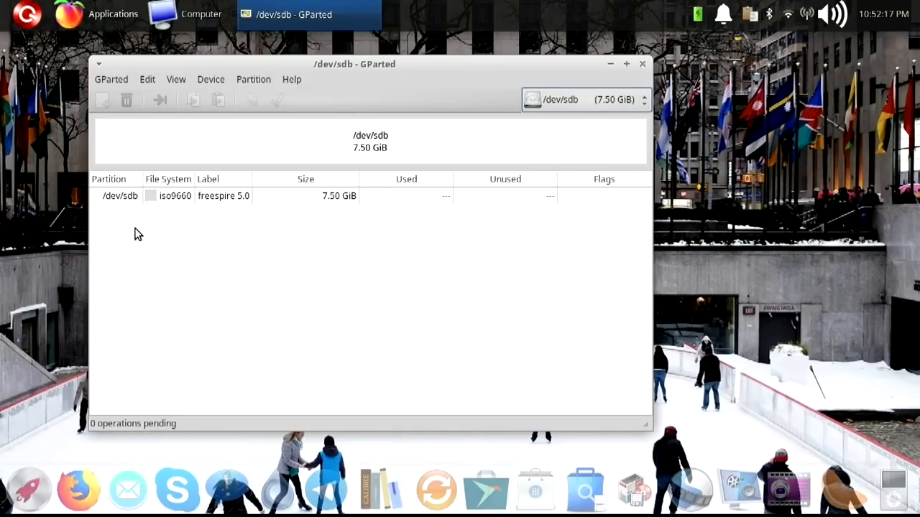
Step: Queue a format of the 7.50 GiB /dev/sdb partition to fat32 via its Format to menu
right_click(194, 195)
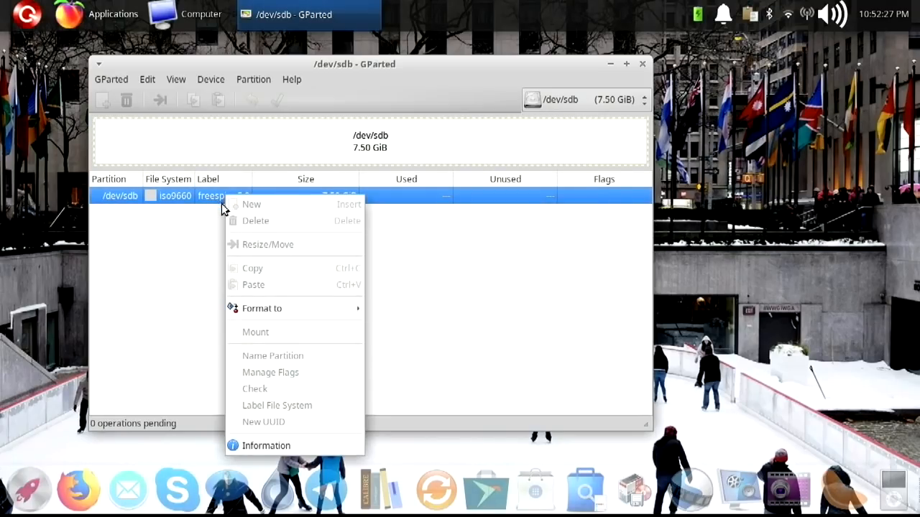
mouse_move(319, 304)
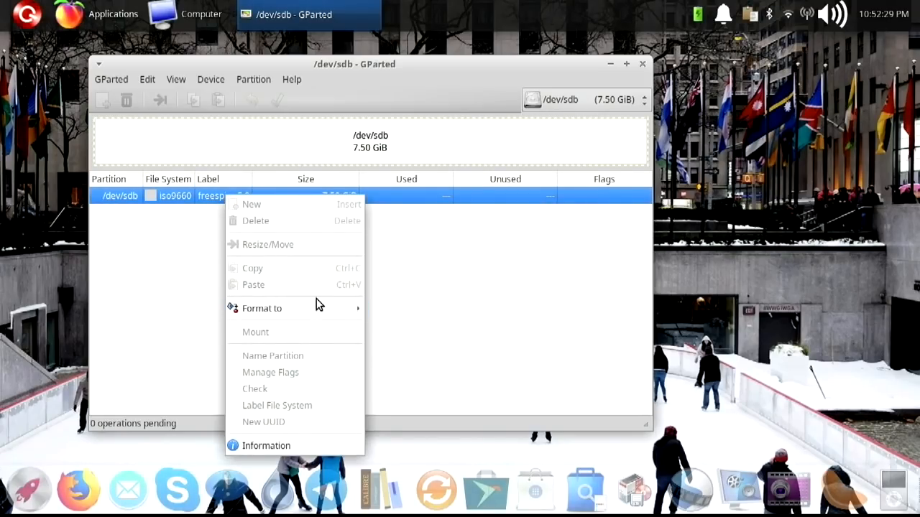
mouse_move(311, 336)
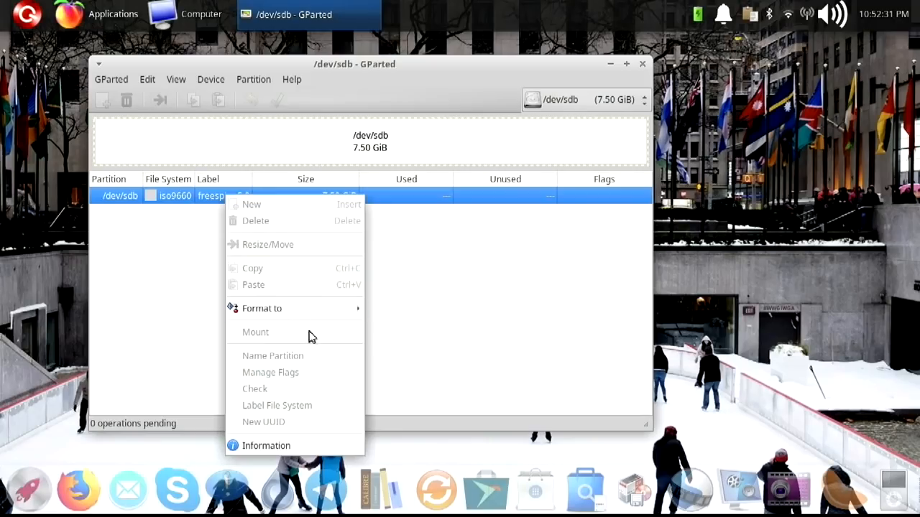
left_click(262, 308)
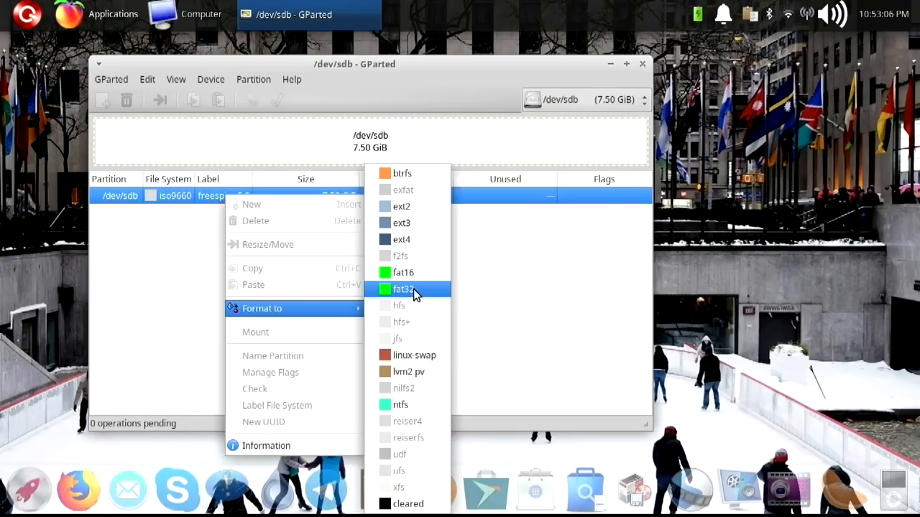
mouse_move(427, 256)
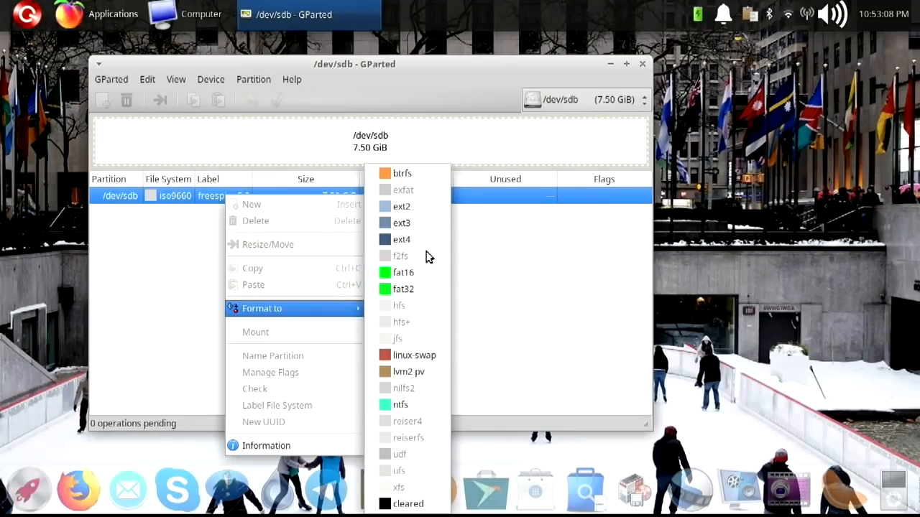
mouse_move(401, 239)
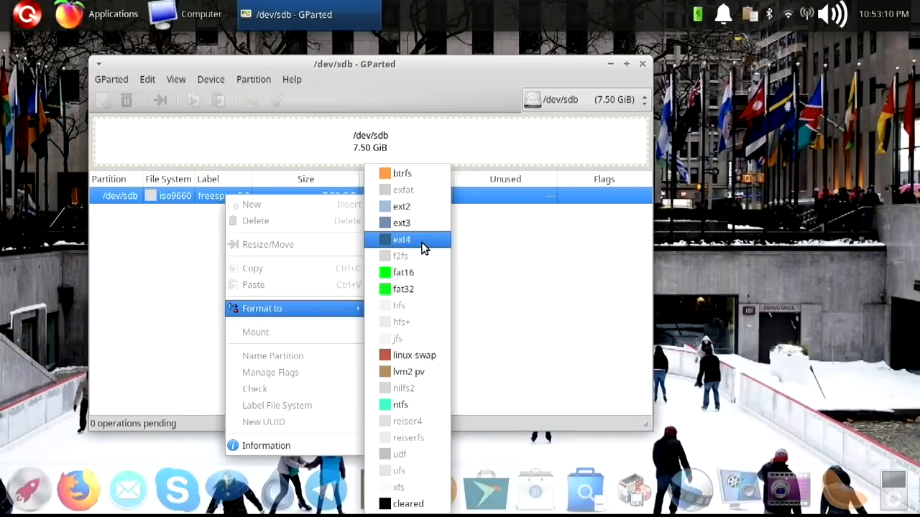
left_click(402, 289)
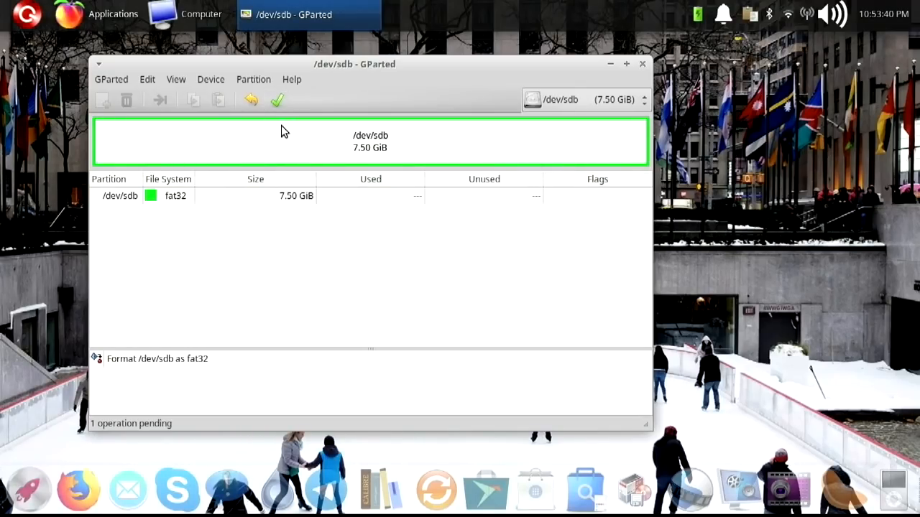
mouse_move(336, 165)
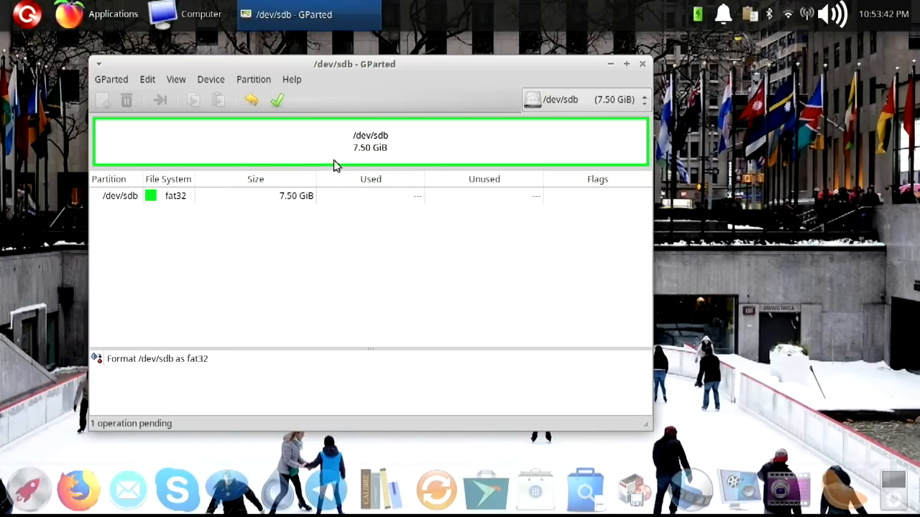
mouse_move(494, 147)
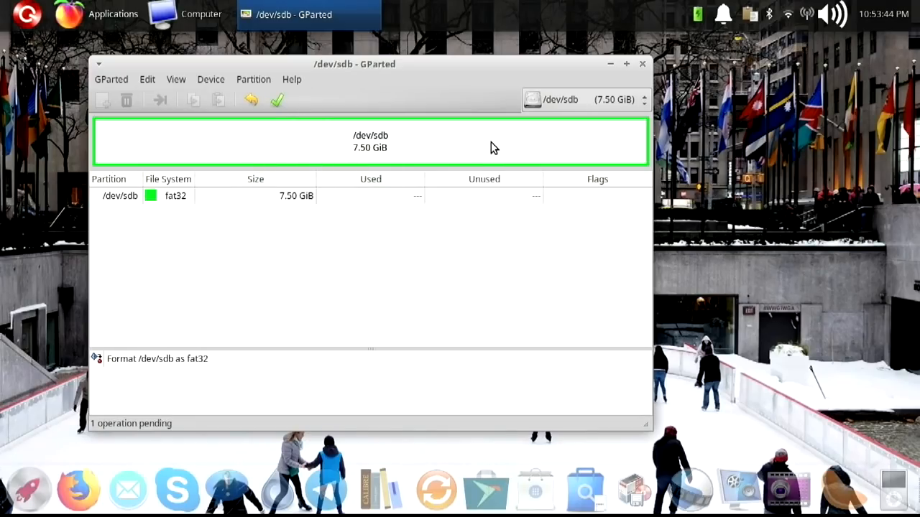
mouse_move(276, 100)
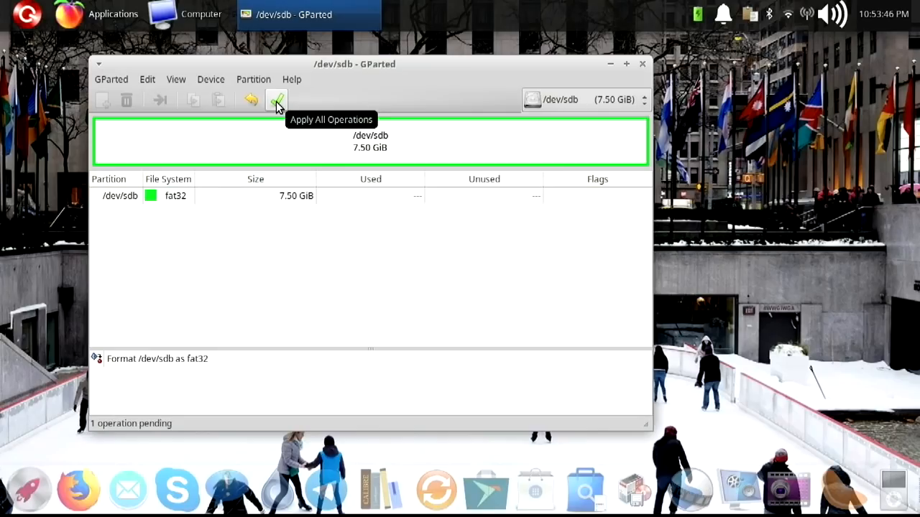
Step: Apply the queued fat32 format of /dev/sdb, confirming data loss, and acknowledge the resulting error
left_click(278, 99)
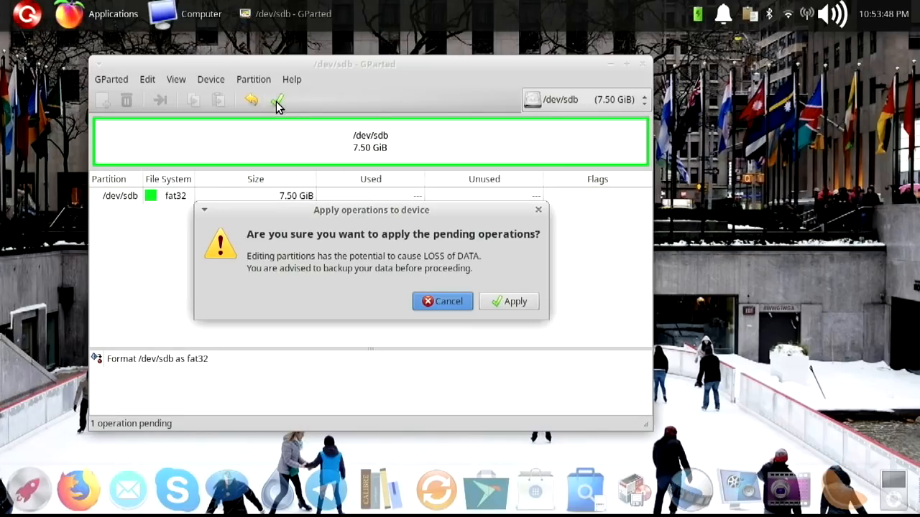
mouse_move(515, 302)
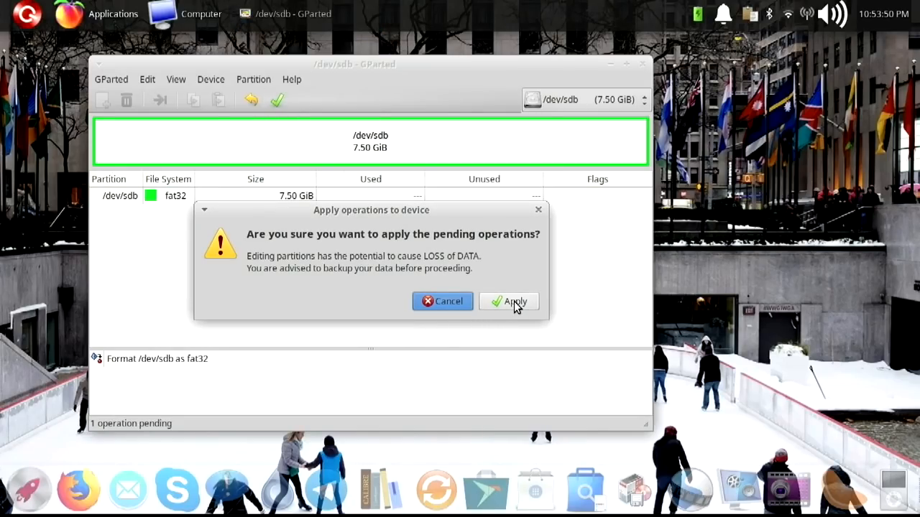
left_click(509, 302)
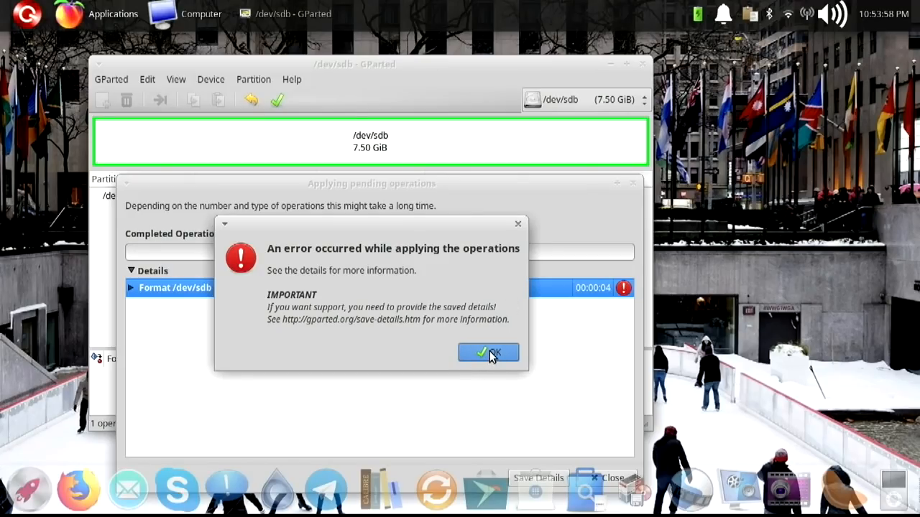
left_click(489, 353)
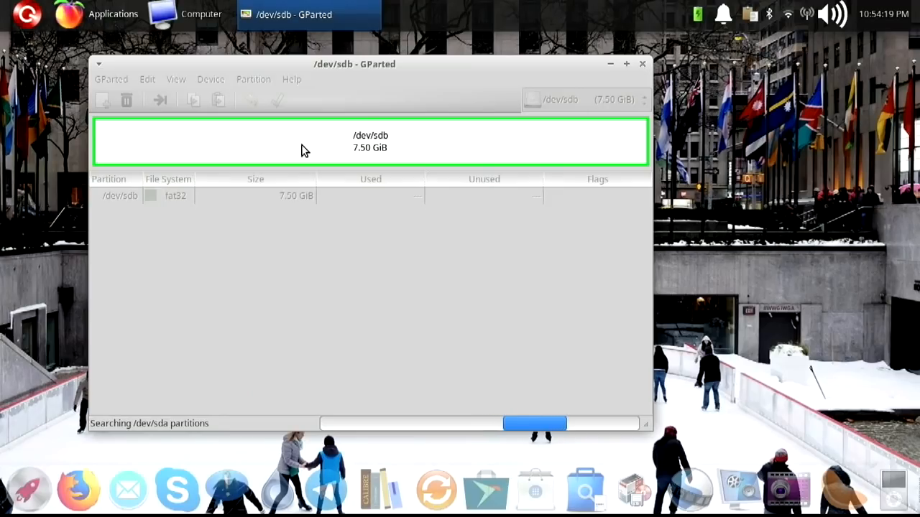
Step: Inspect the rescanned /dev/sdb, dismissing the context menu and selecting the 7.50 GiB unallocated space
right_click(331, 181)
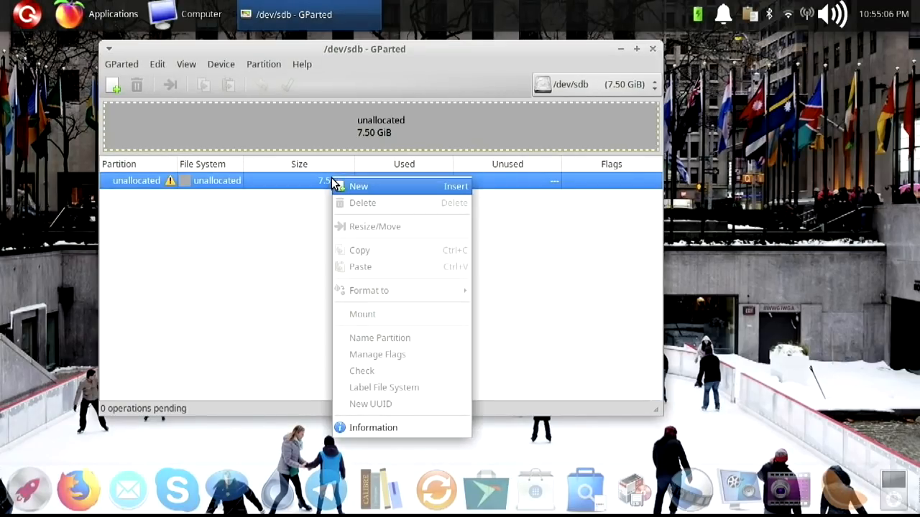
mouse_move(272, 79)
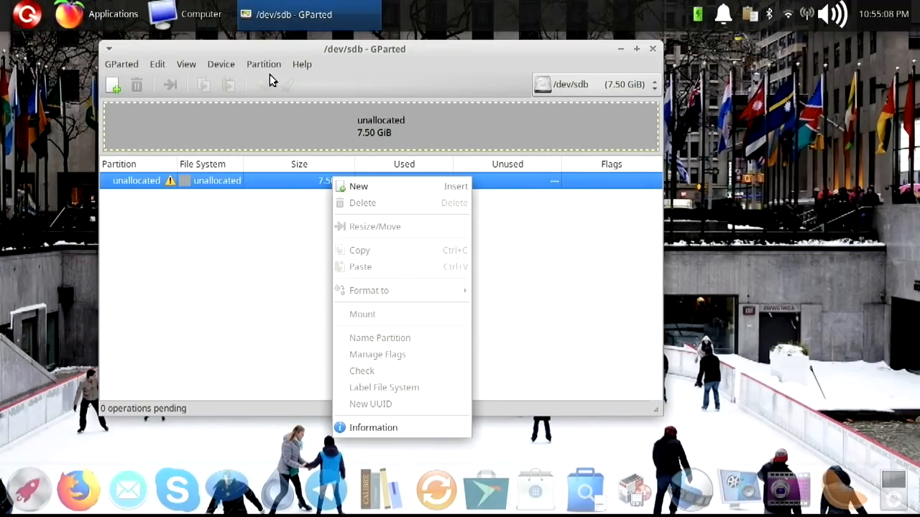
left_click(263, 63)
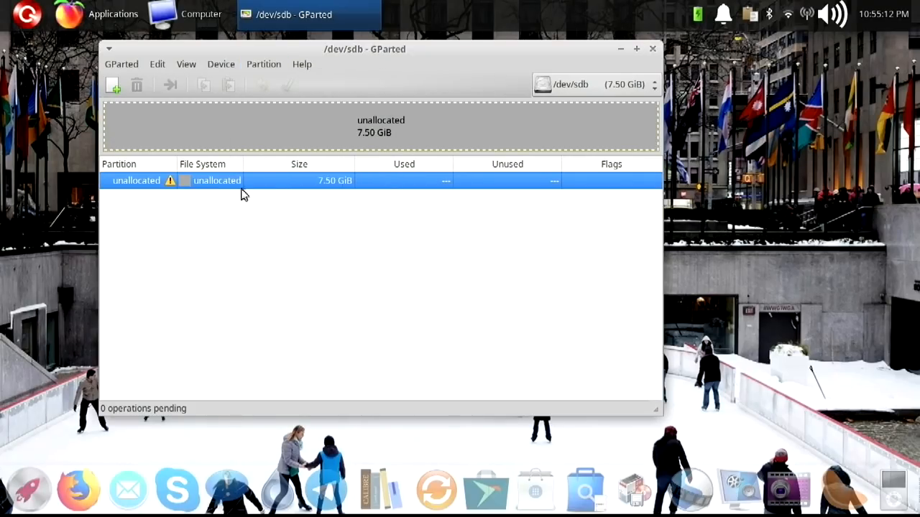
left_click(263, 63)
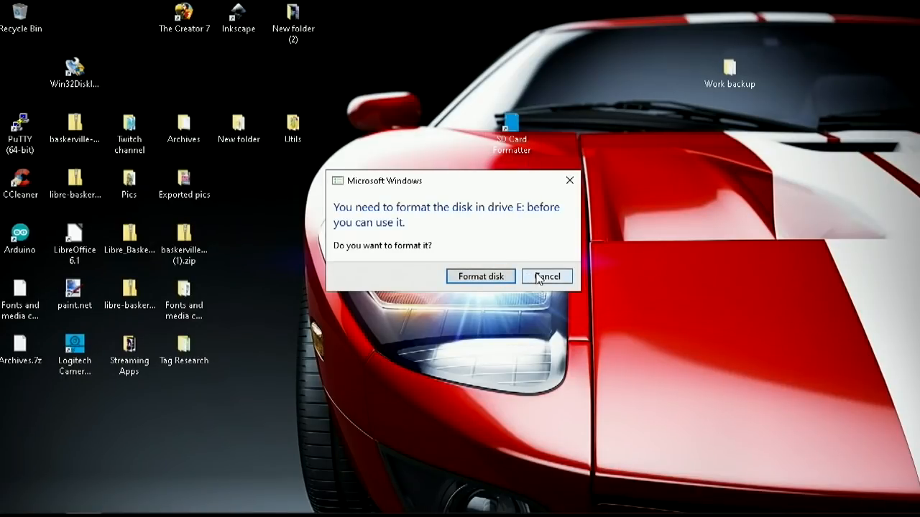
Step: Decline the Windows format prompt, relaunch SD Card Formatter and quick-format the 7.50 GB card in drive E:
left_click(546, 276)
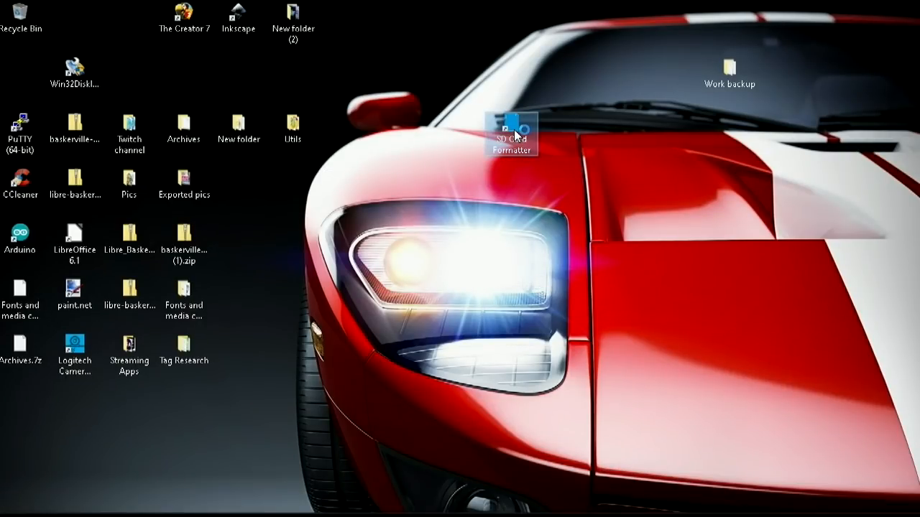
double_click(512, 129)
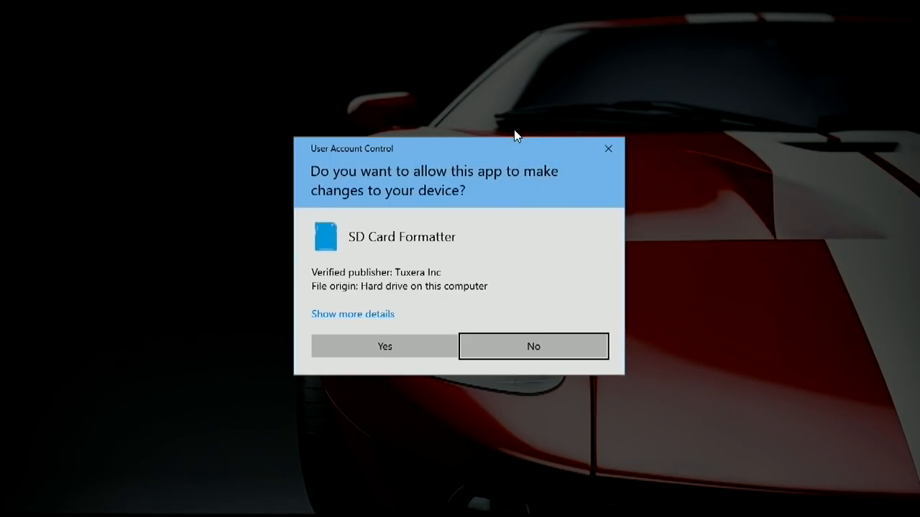
left_click(532, 345)
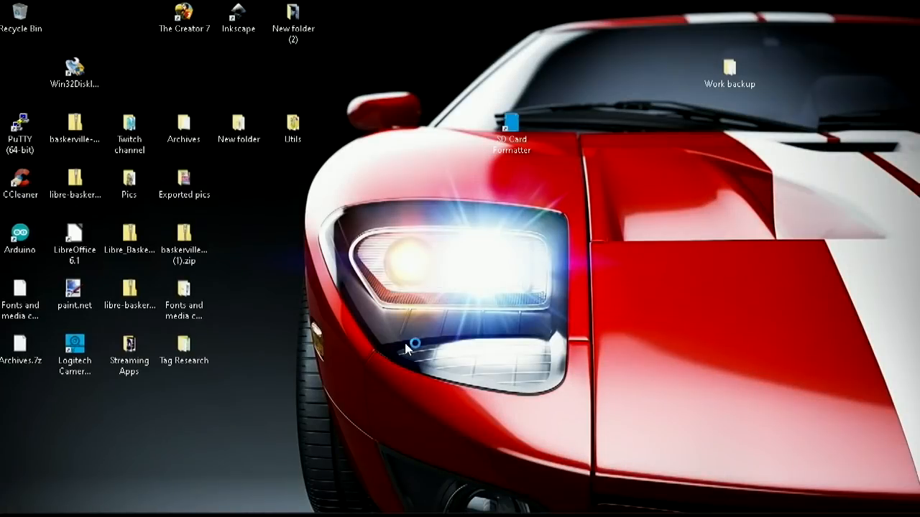
mouse_move(448, 201)
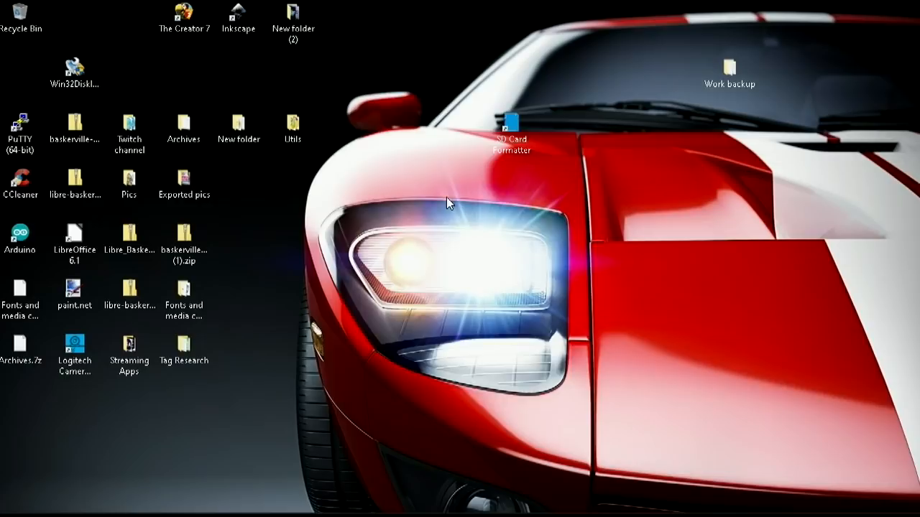
double_click(510, 118)
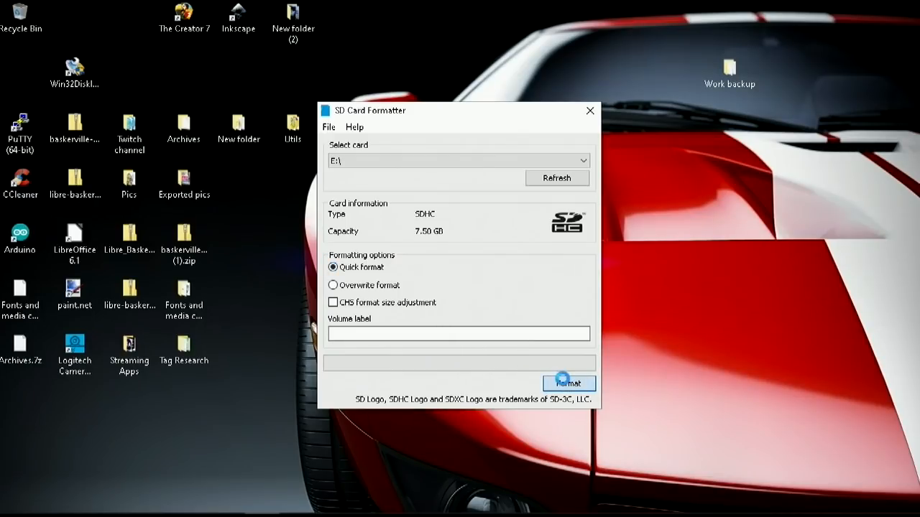
left_click(569, 383)
type("Intel clear linux")
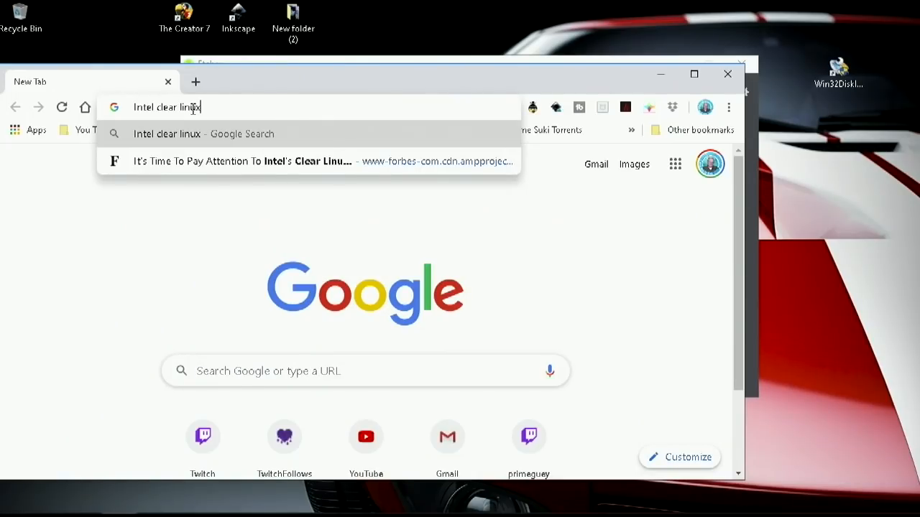
Step: Search Intel Clear Linux, reach the clearlinux.org Downloads page maximized, and download the Clear Linux OS Desktop live image
key("Return")
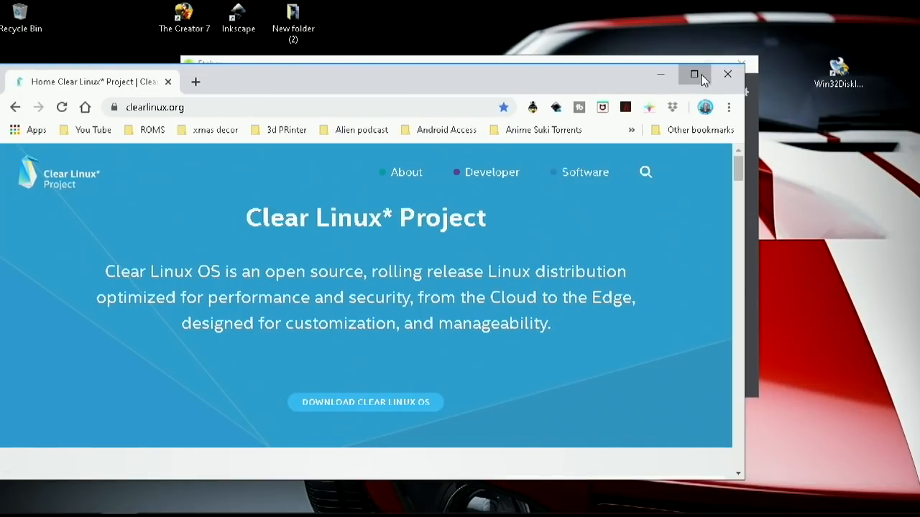
left_click(694, 75)
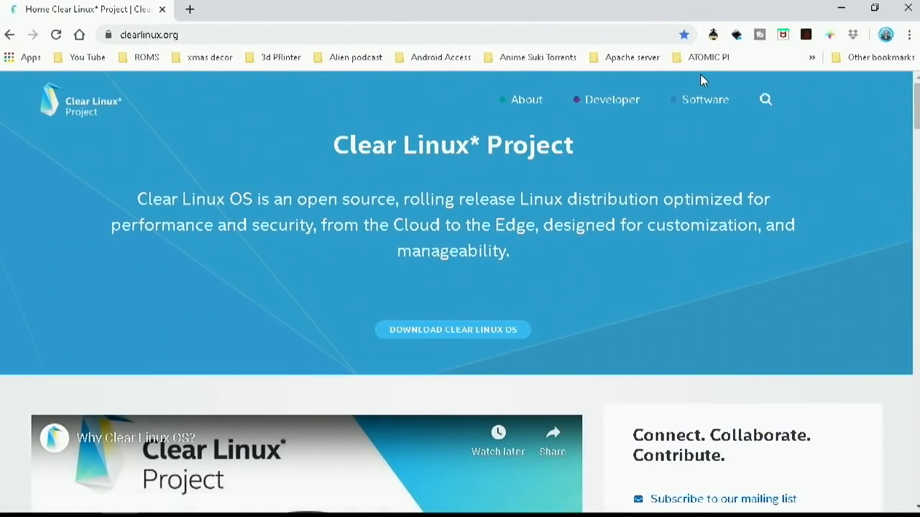
left_click(453, 329)
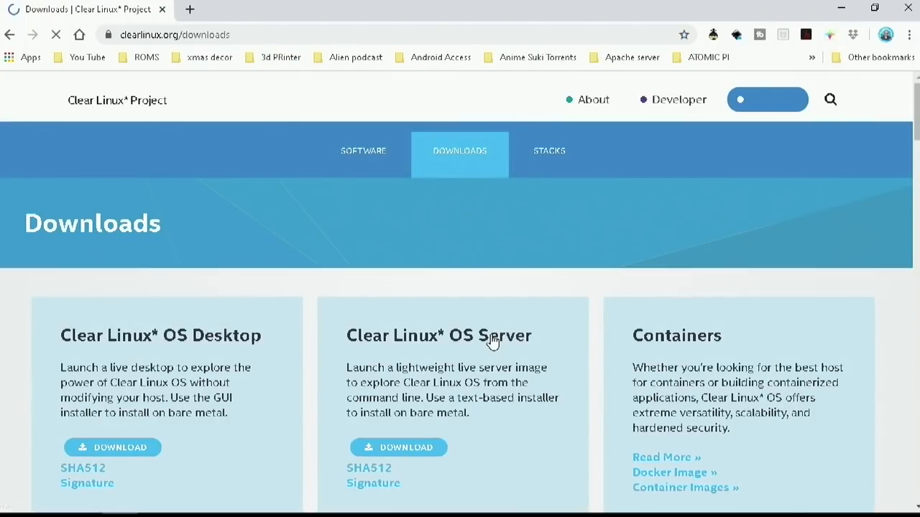
scroll("down", 3)
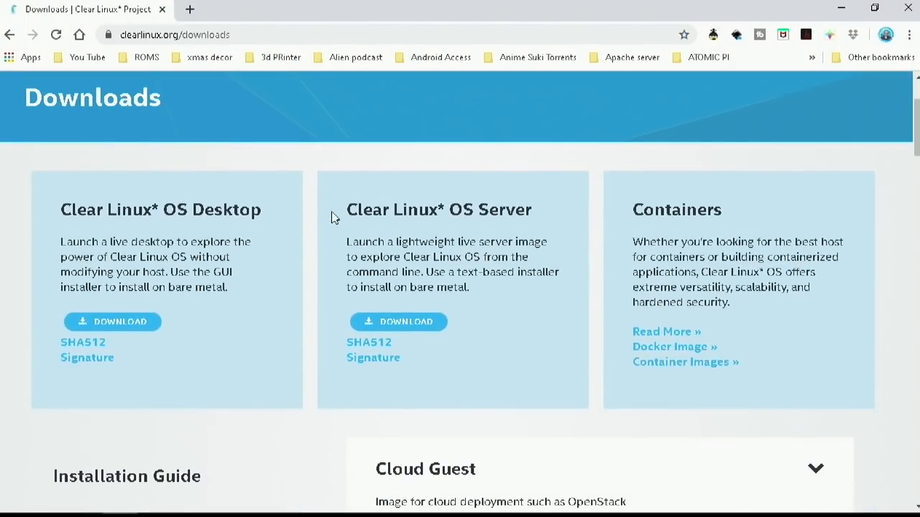
left_click(112, 322)
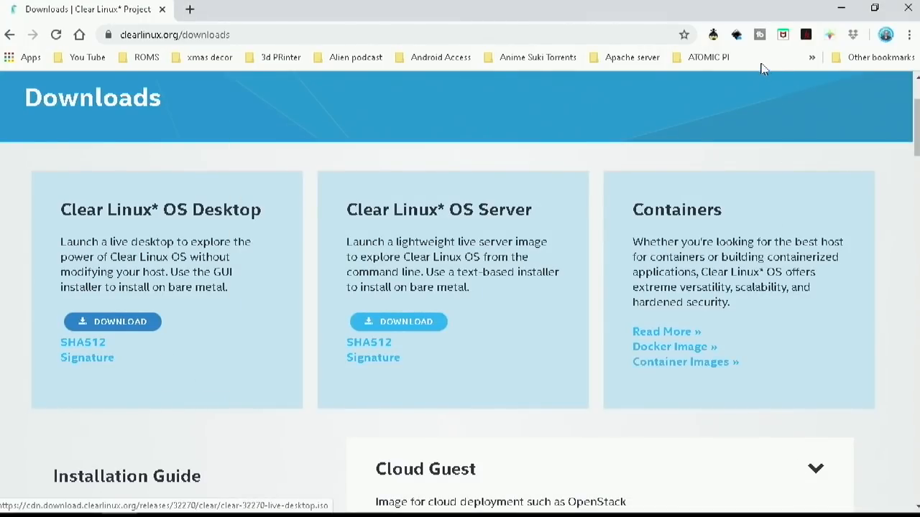
left_click(112, 322)
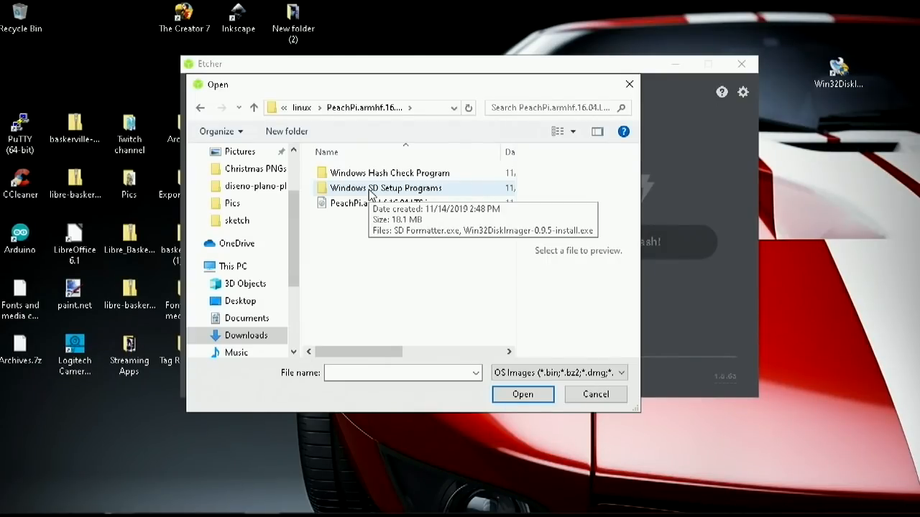
mouse_move(385, 204)
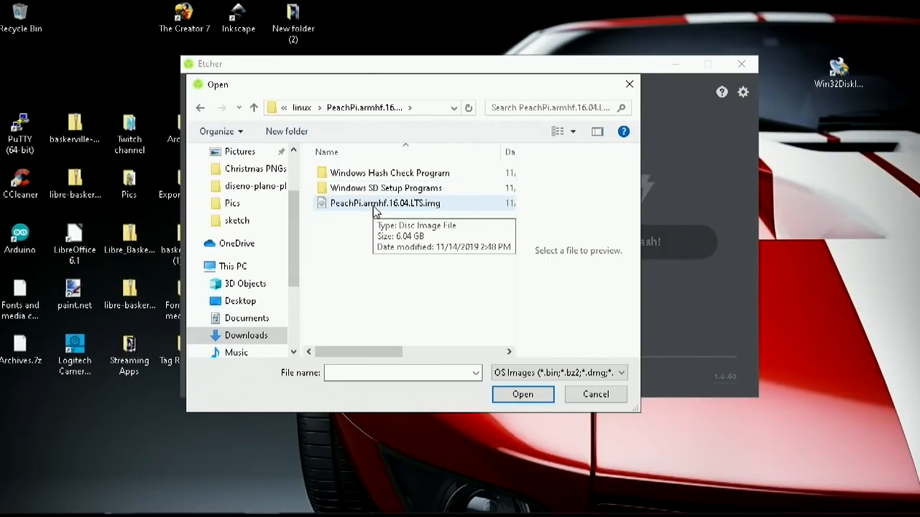
Step: Start Etcher's image selection and browse from Downloads into the os/linux folder
left_click(385, 202)
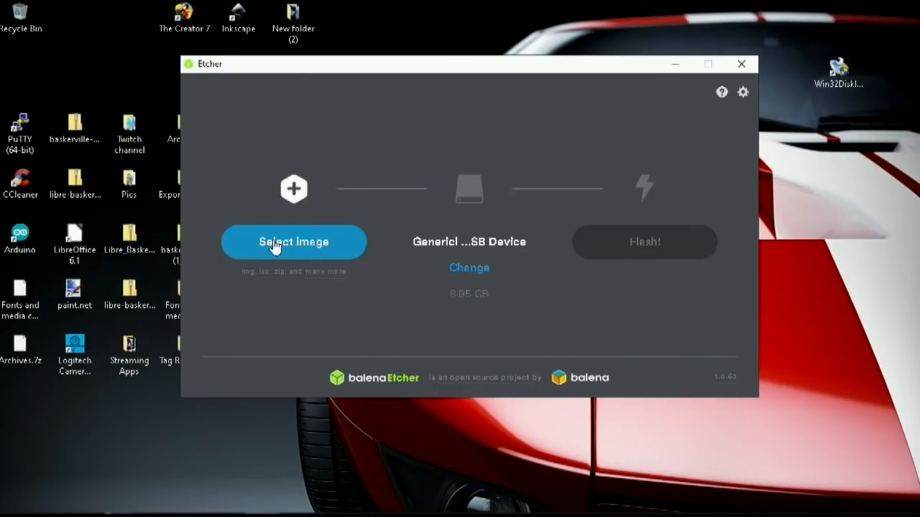
left_click(293, 241)
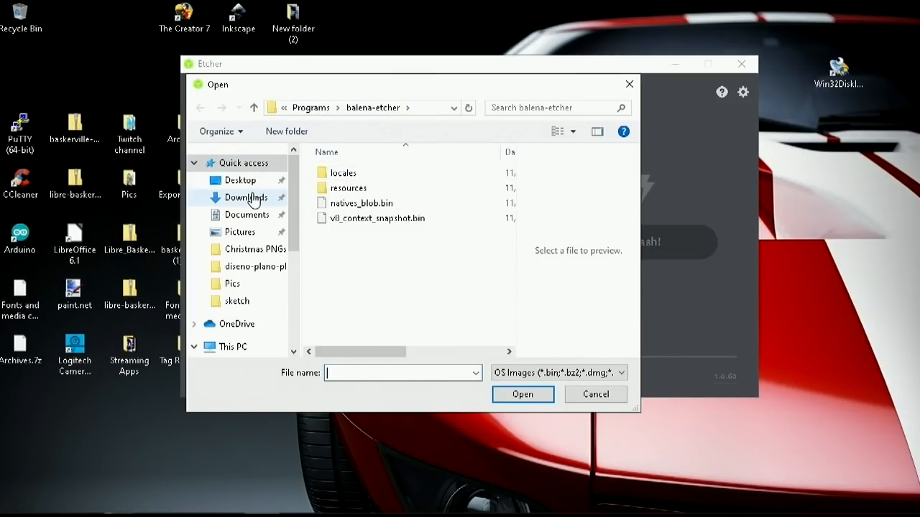
left_click(247, 197)
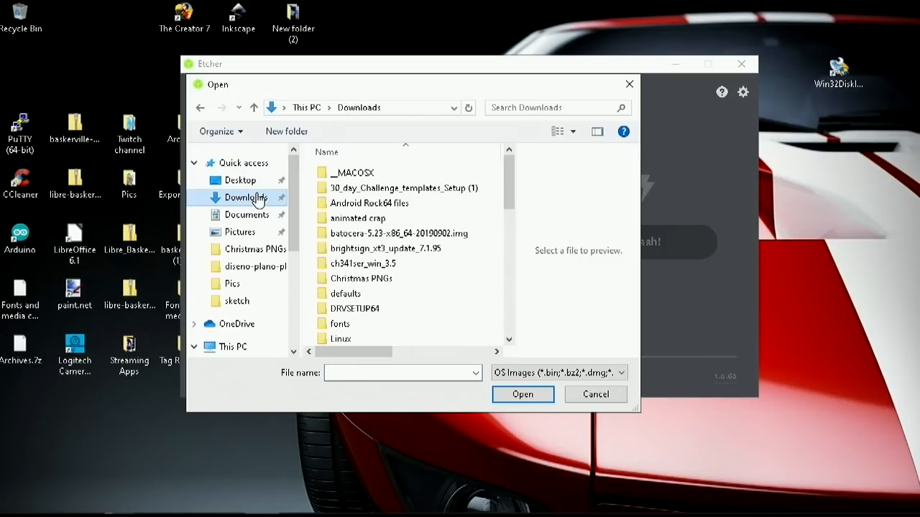
scroll("down", 3)
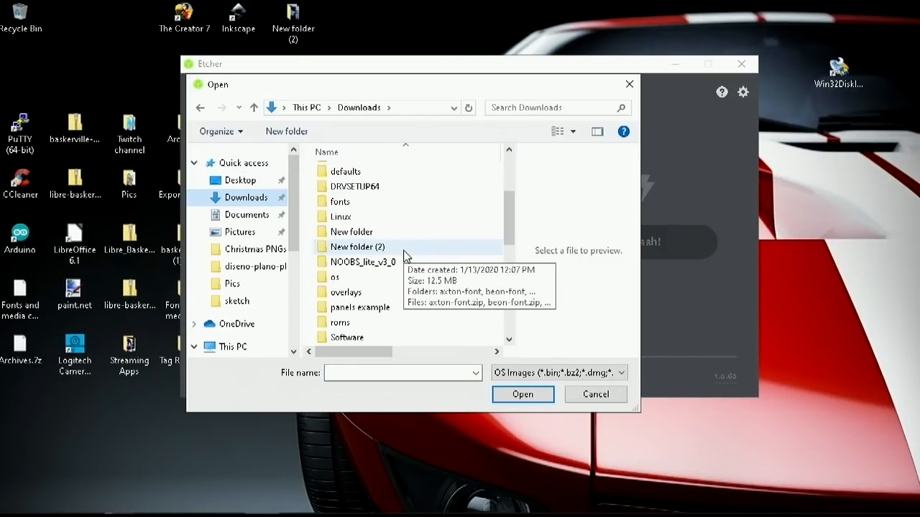
double_click(335, 275)
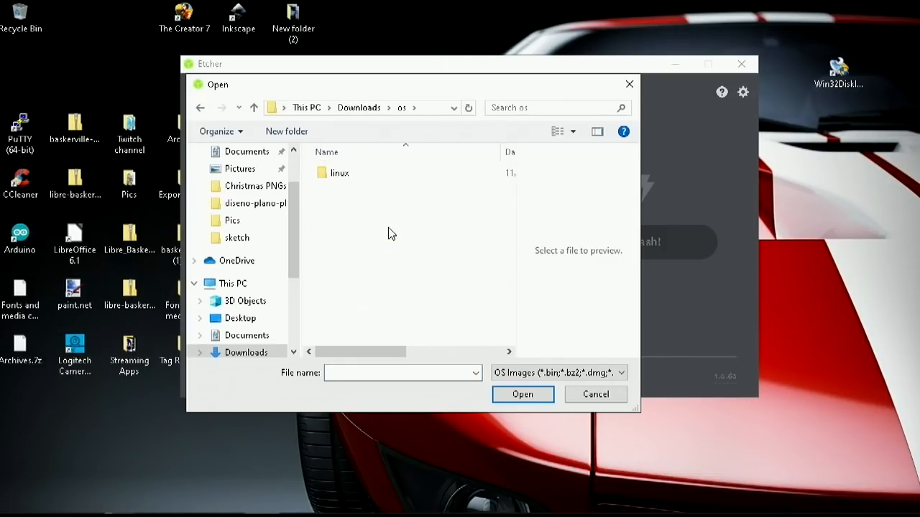
double_click(340, 173)
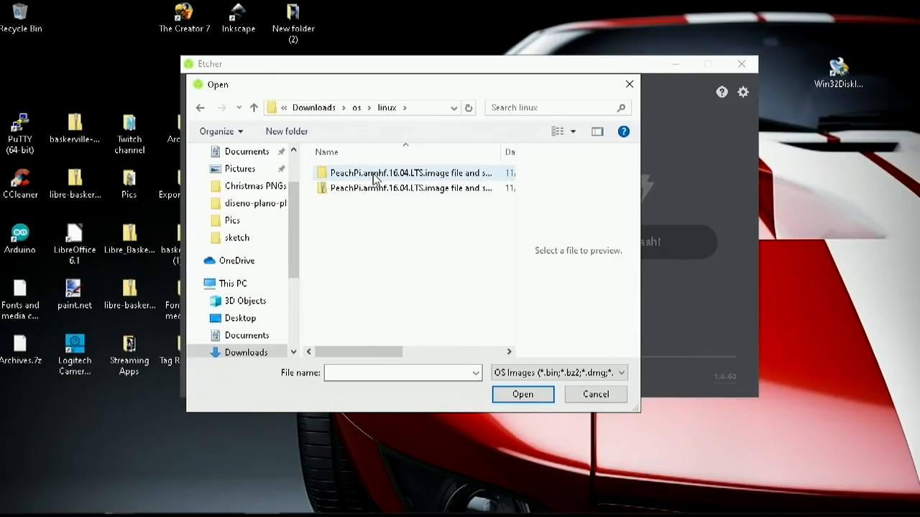
Step: Inside the PeachPi folder, pick PeachPi.armhf.16.04.LTS.img as the image to flash
double_click(408, 172)
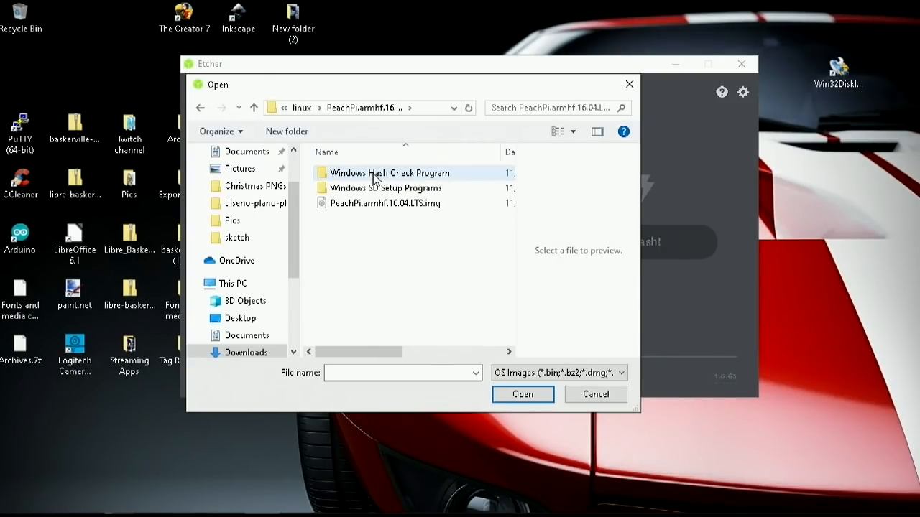
mouse_move(359, 204)
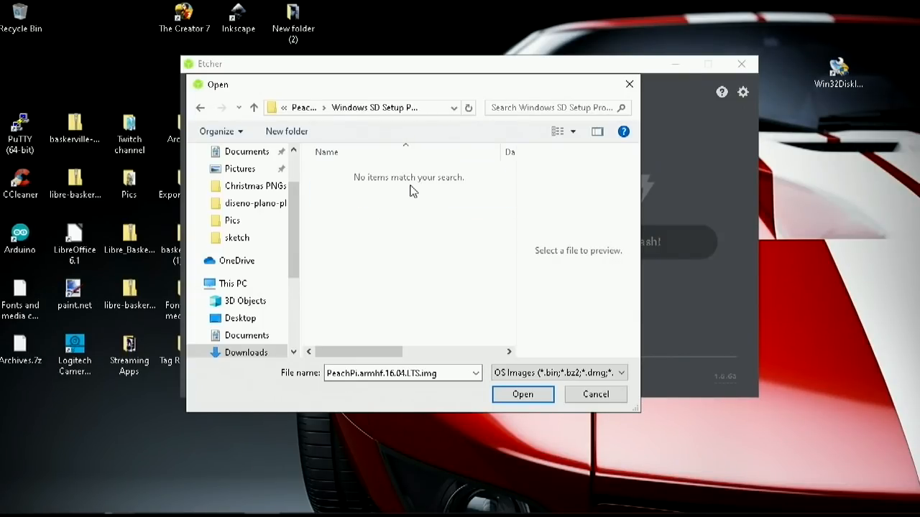
left_click(252, 106)
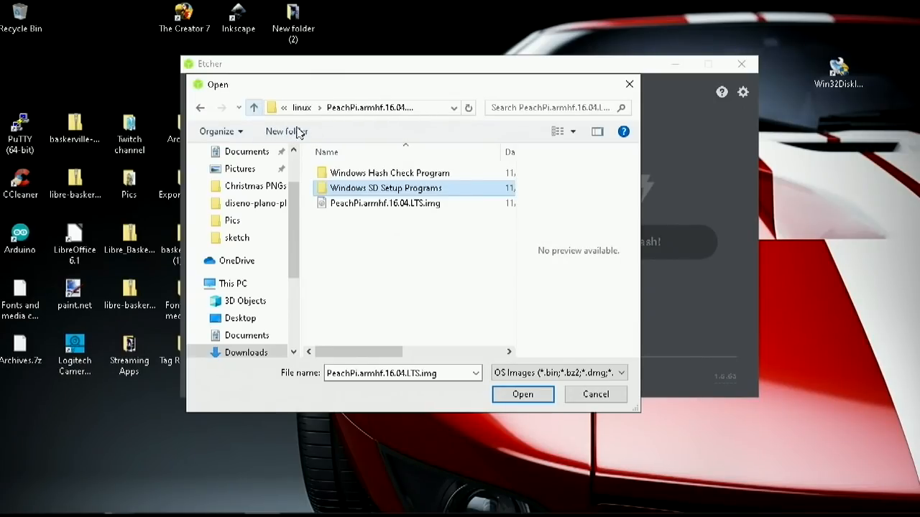
left_click(385, 204)
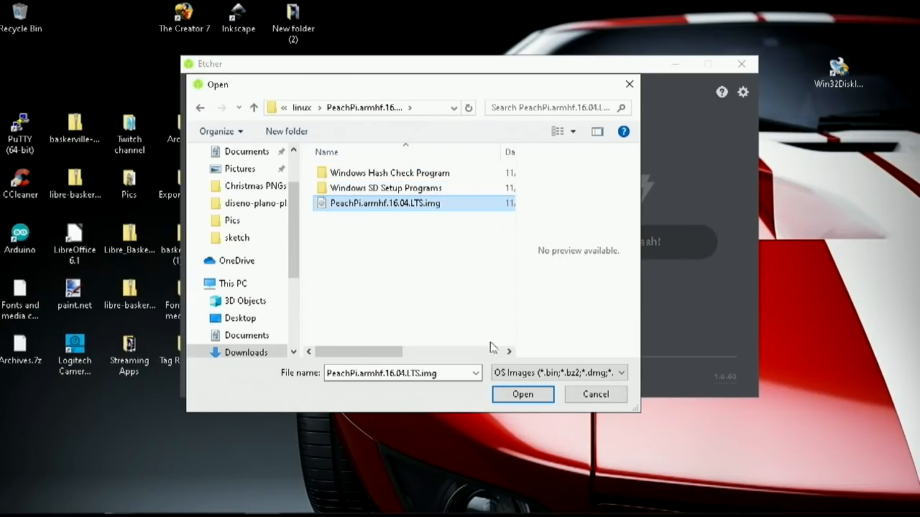
mouse_move(408, 216)
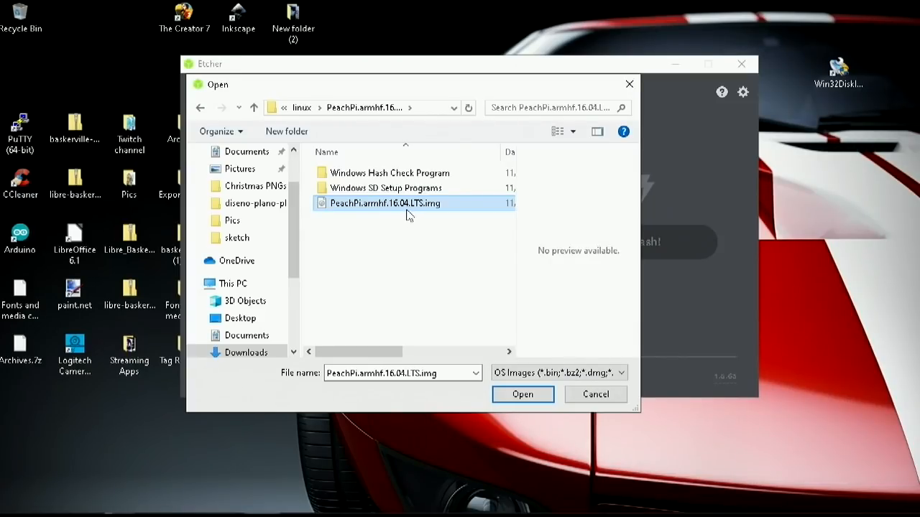
mouse_move(368, 207)
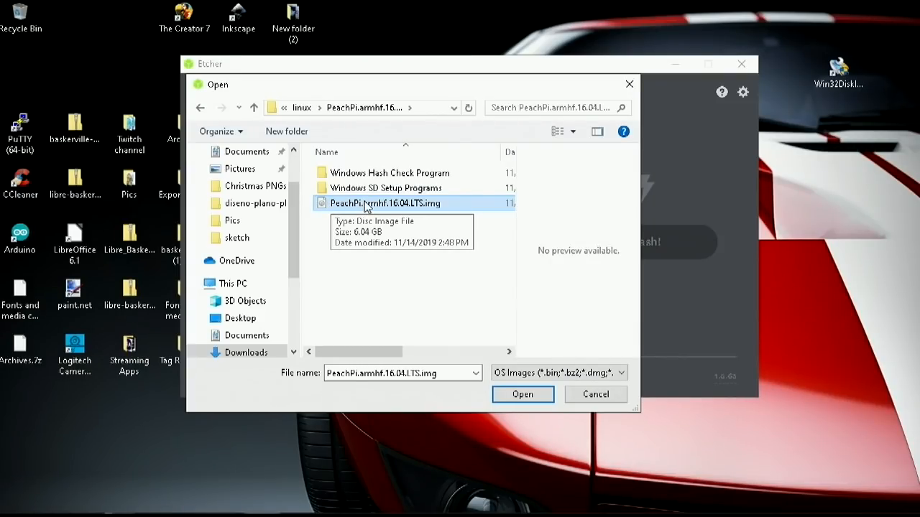
Step: Load the PeachPi image and bring up the drive list showing the 8.06 GB Generic Flash Disk
left_click(523, 394)
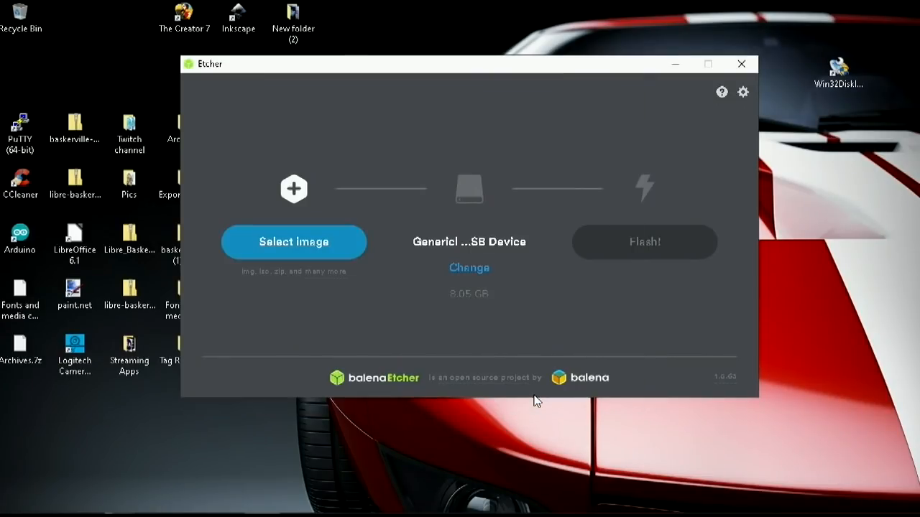
left_click(293, 242)
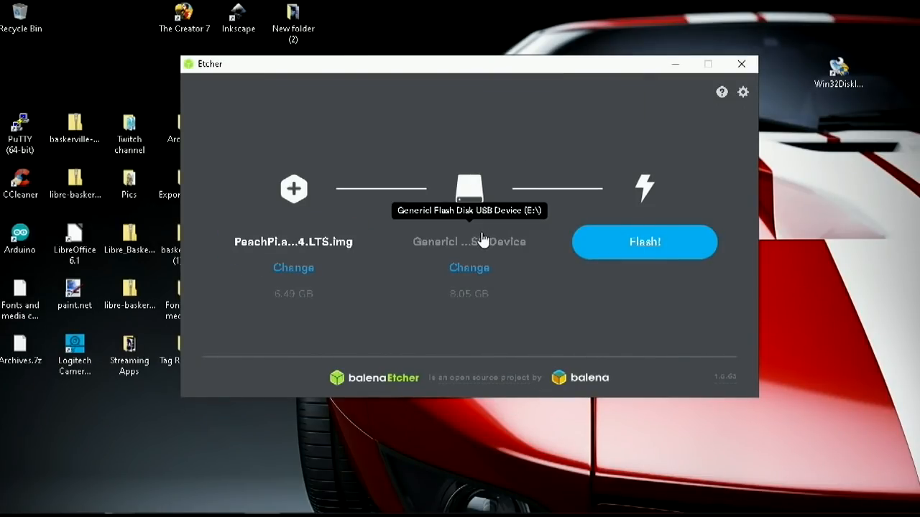
mouse_move(481, 243)
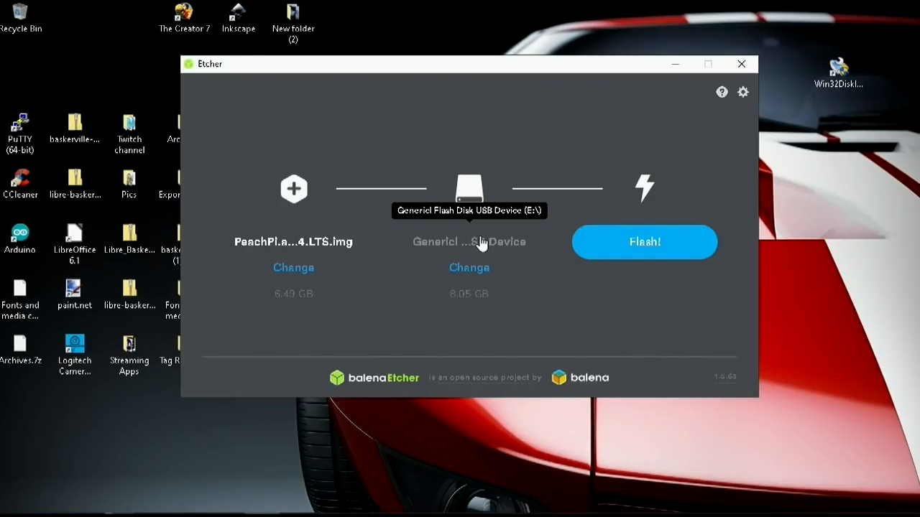
mouse_move(469, 271)
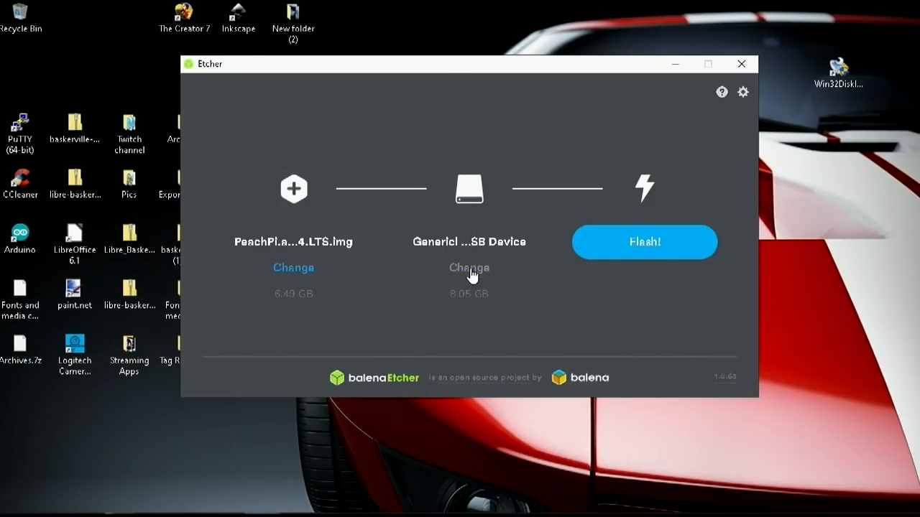
left_click(469, 267)
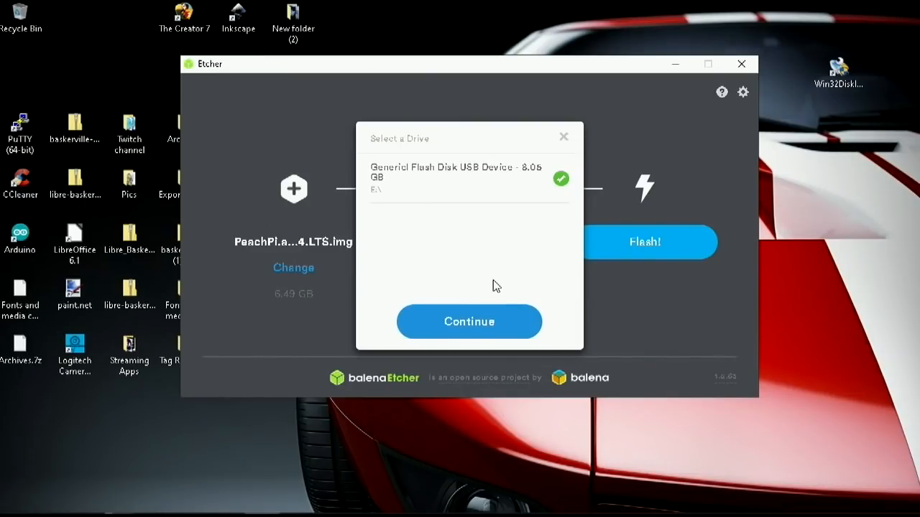
mouse_move(494, 228)
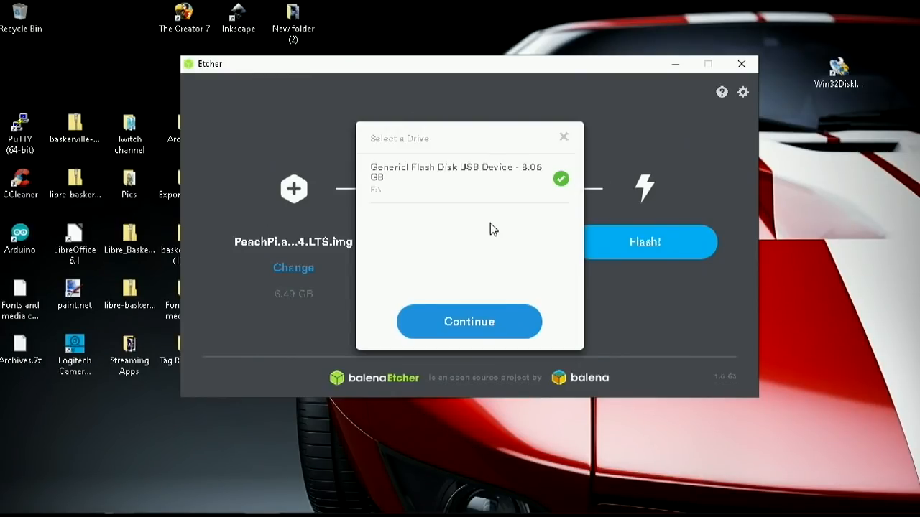
mouse_move(475, 193)
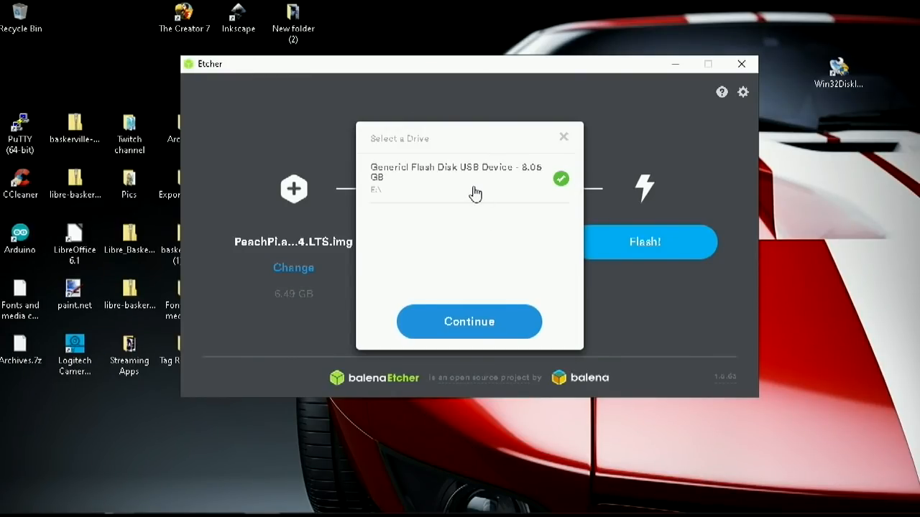
mouse_move(405, 187)
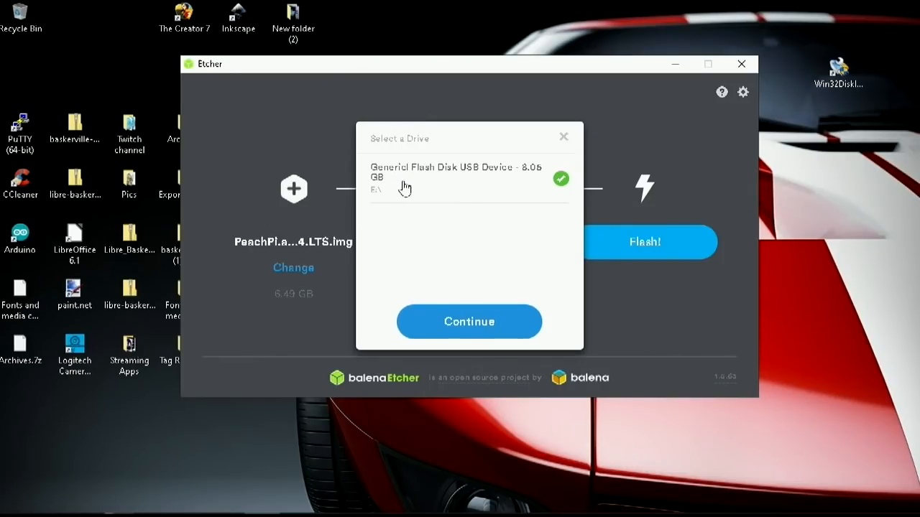
Step: Flash the PeachPi image to the USB flash disk, accepting the User Account Control prompt
left_click(468, 321)
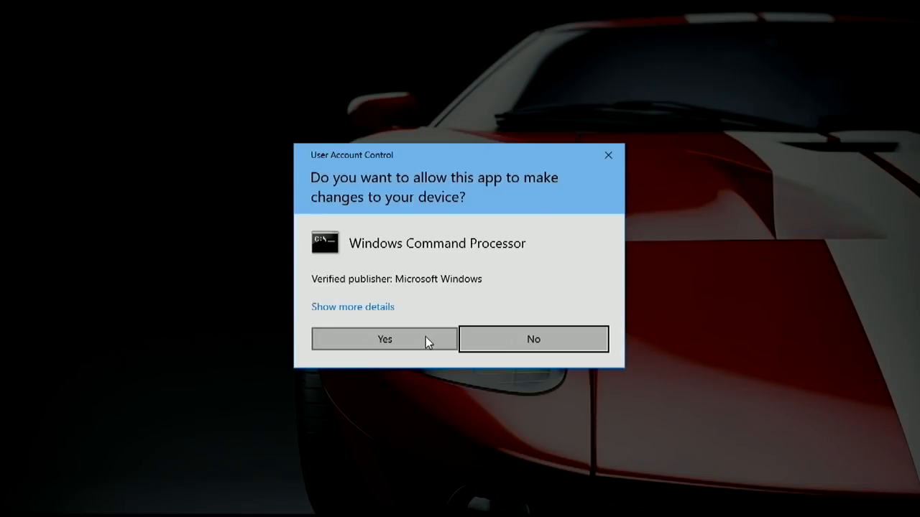
left_click(384, 340)
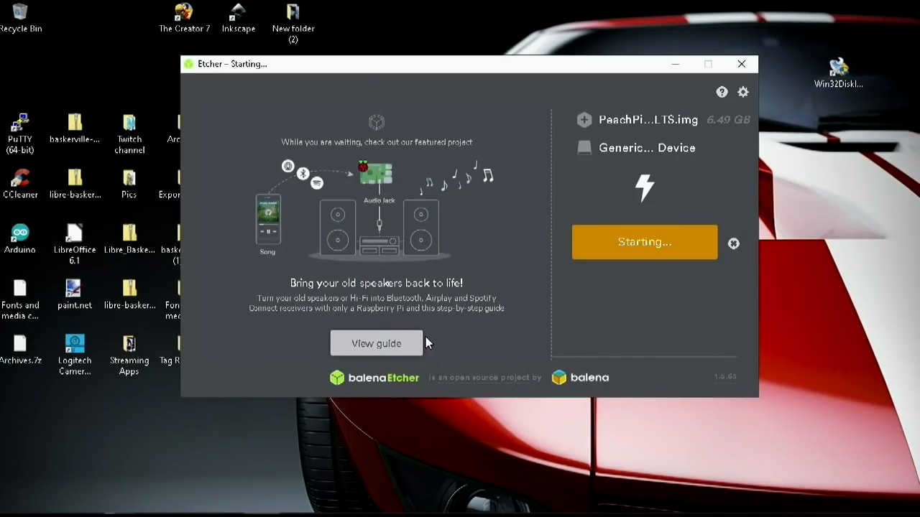
mouse_move(667, 158)
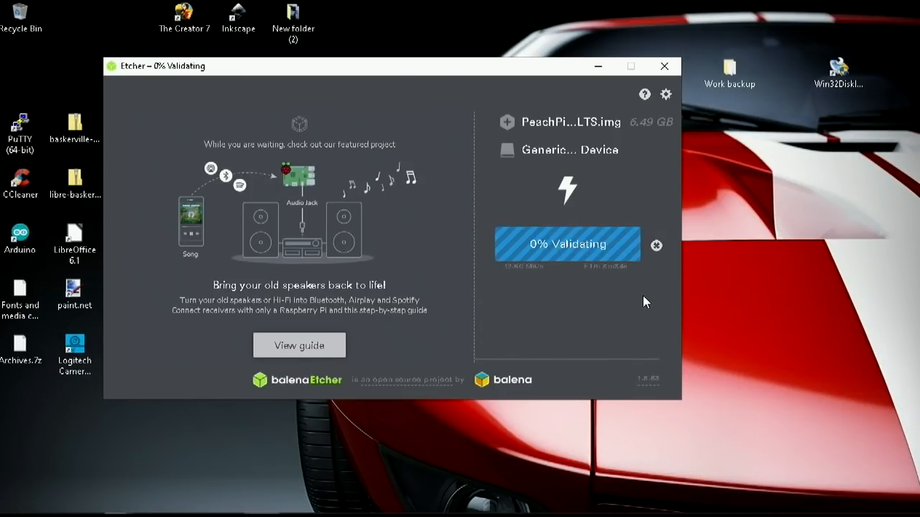
mouse_move(615, 308)
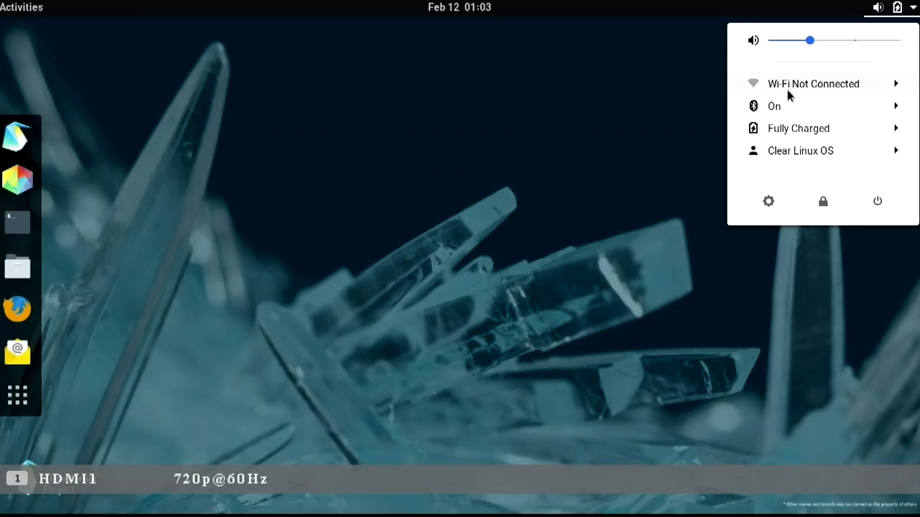
Step: View the visible Wi-Fi networks, then show the window titlebar settings in Tweaks
left_click(813, 84)
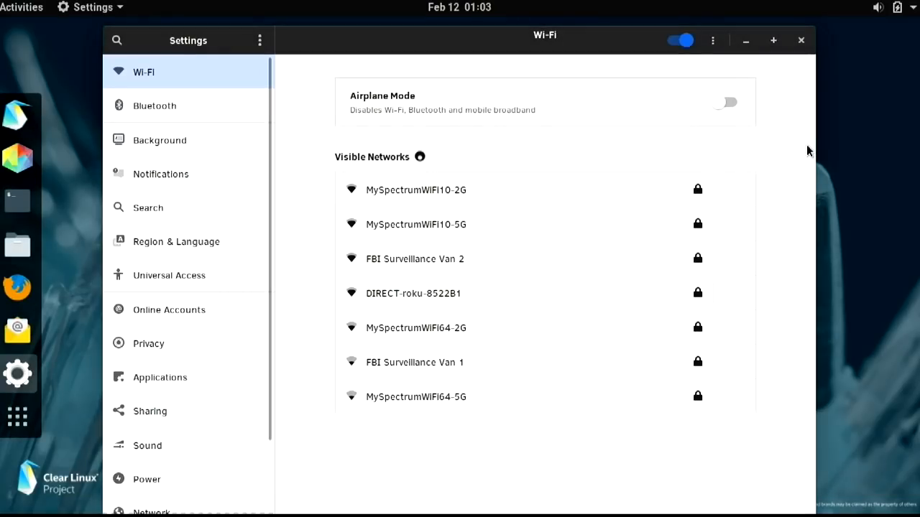
left_click(801, 40)
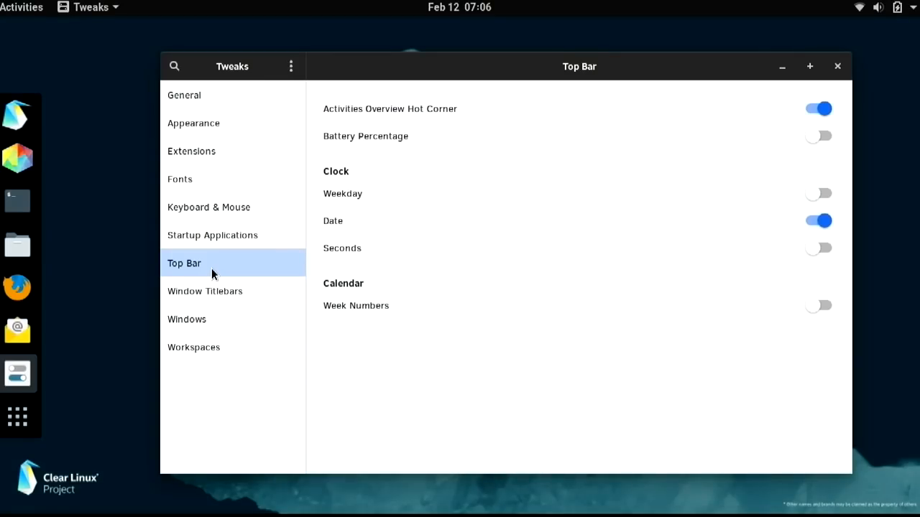
left_click(204, 290)
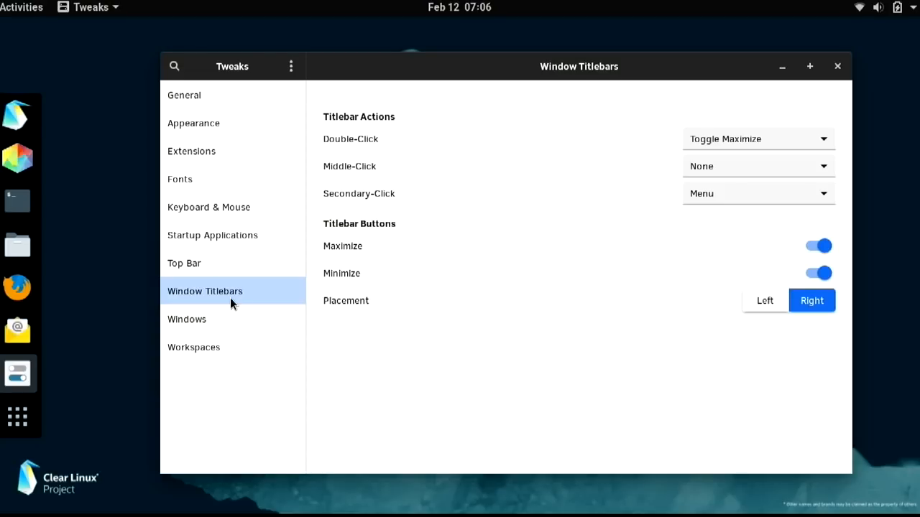
Step: Close Tweaks and show the accessibility menu with Large Text switched on
left_click(836, 66)
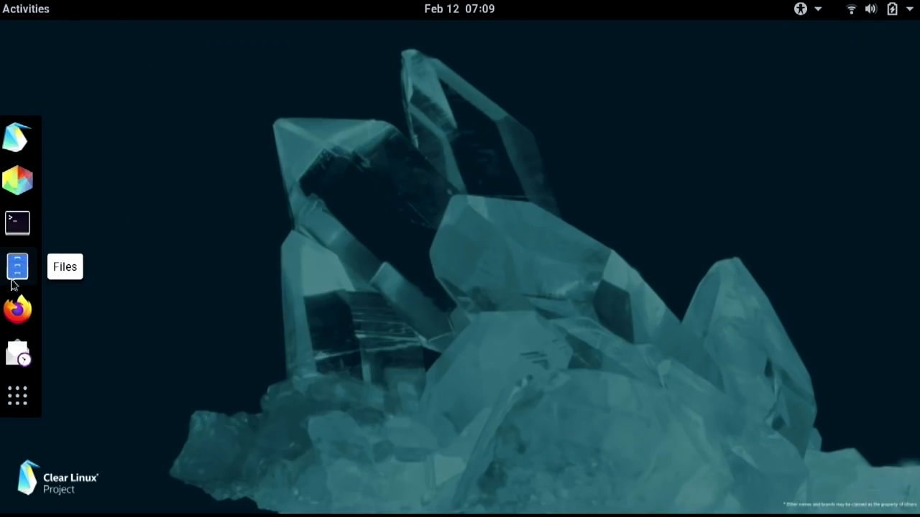
mouse_move(17, 397)
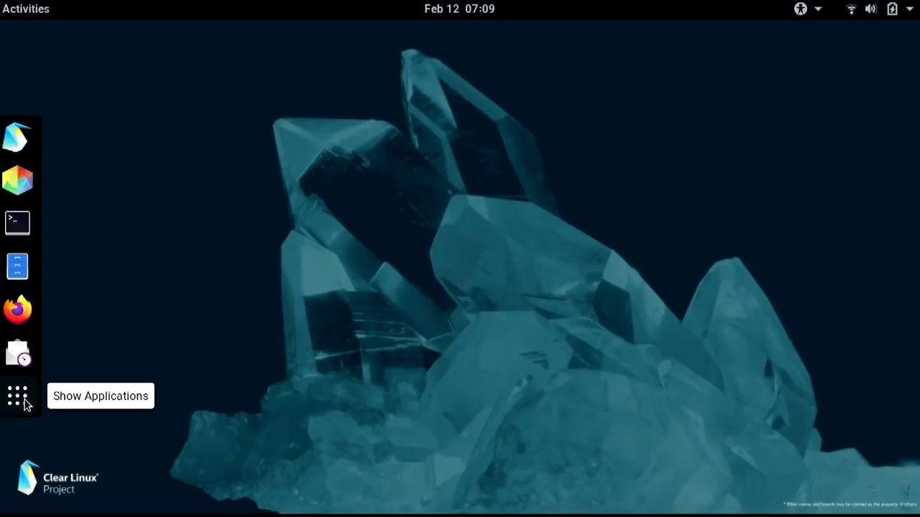
mouse_move(819, 9)
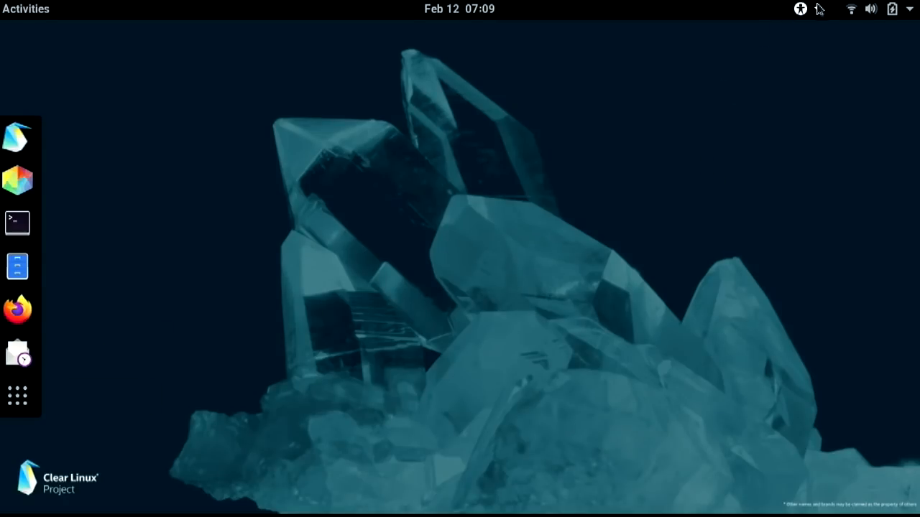
left_click(799, 9)
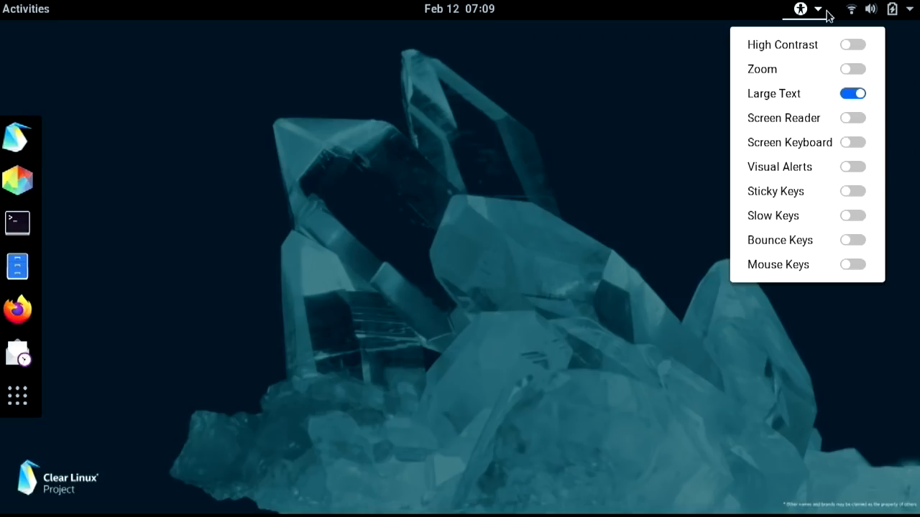
mouse_move(635, 107)
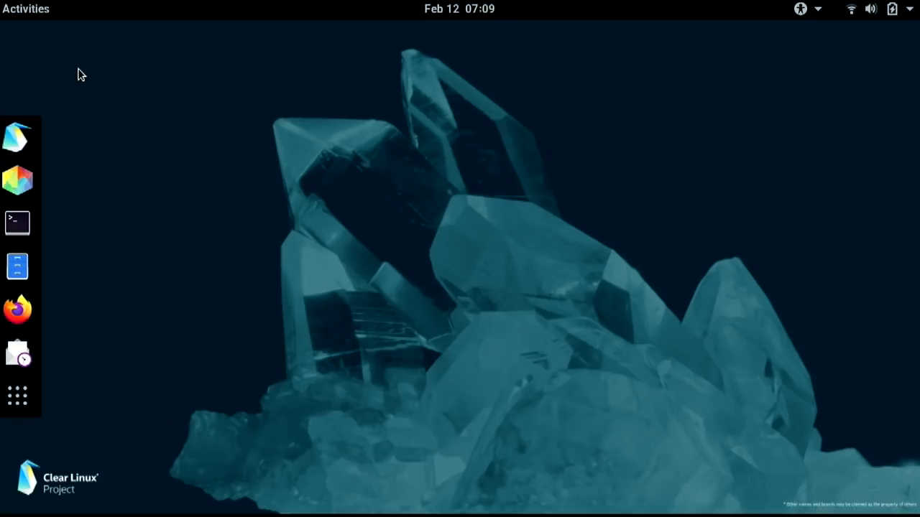
mouse_move(164, 55)
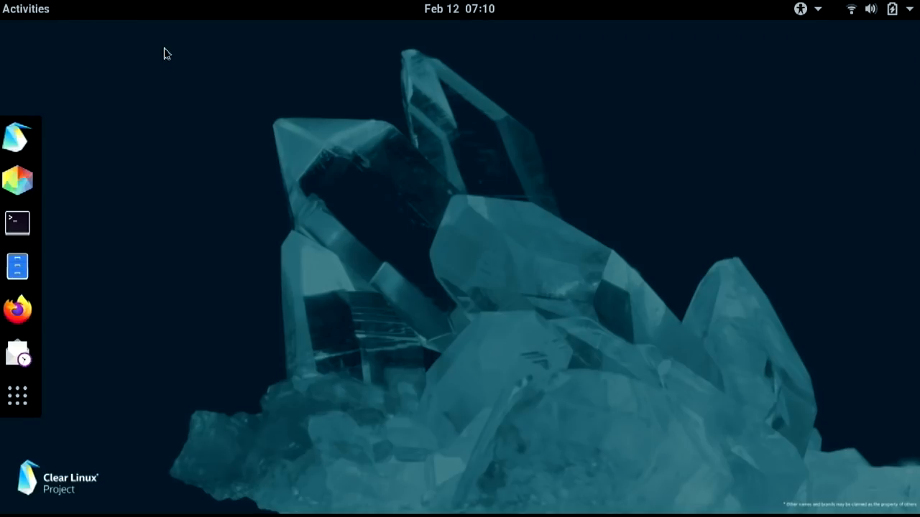
mouse_move(227, 40)
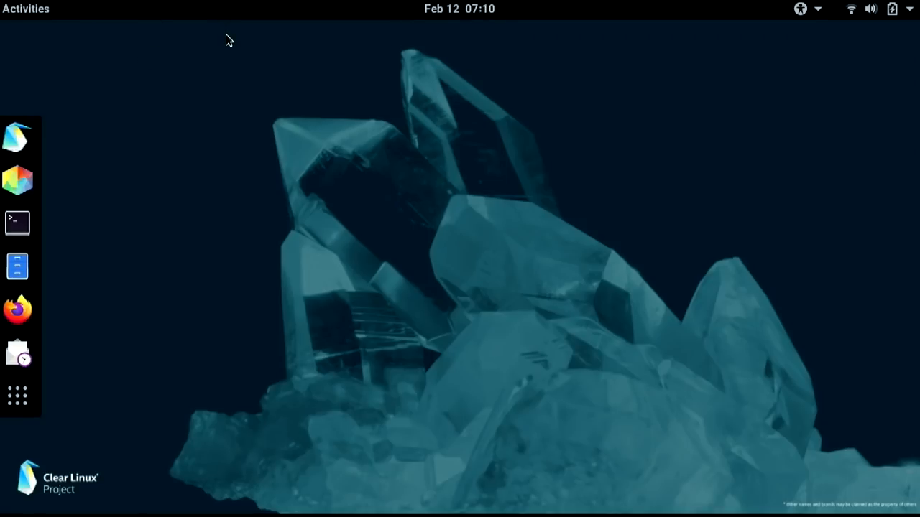